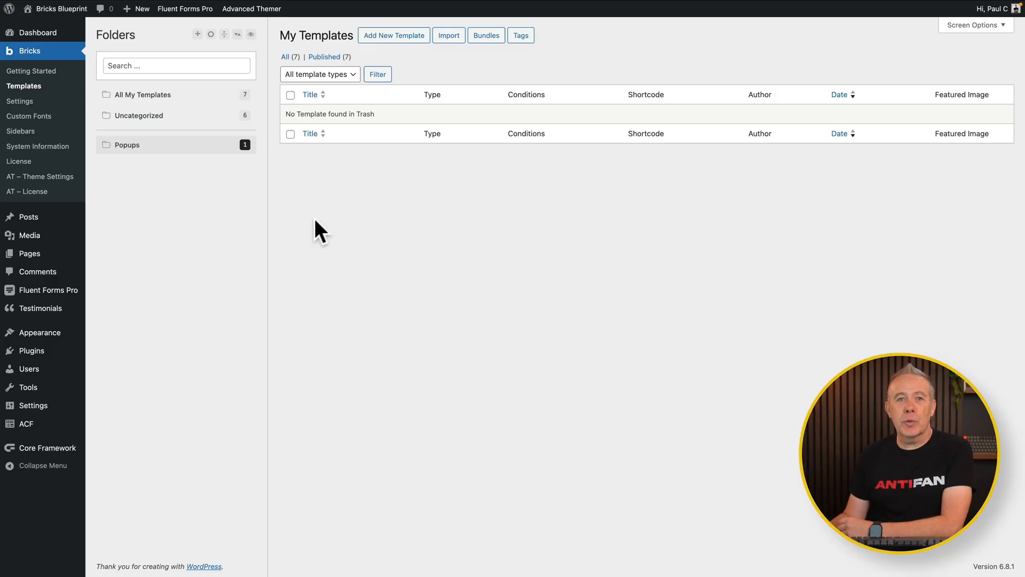
pyautogui.moveTo(26, 88)
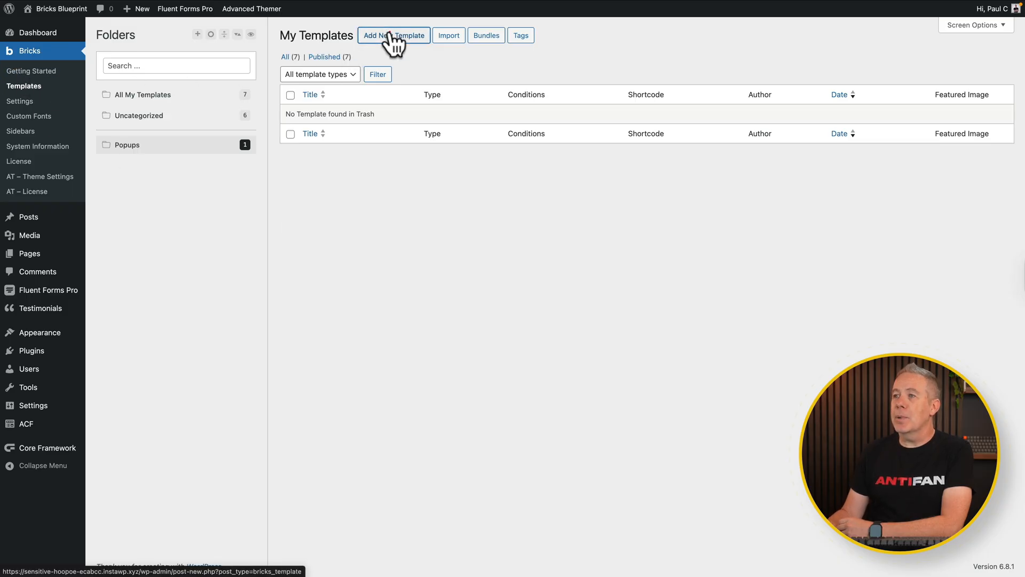
# Create the Sample Popup template as type Popup, file it under Popups, and publish it
pyautogui.click(393, 34)
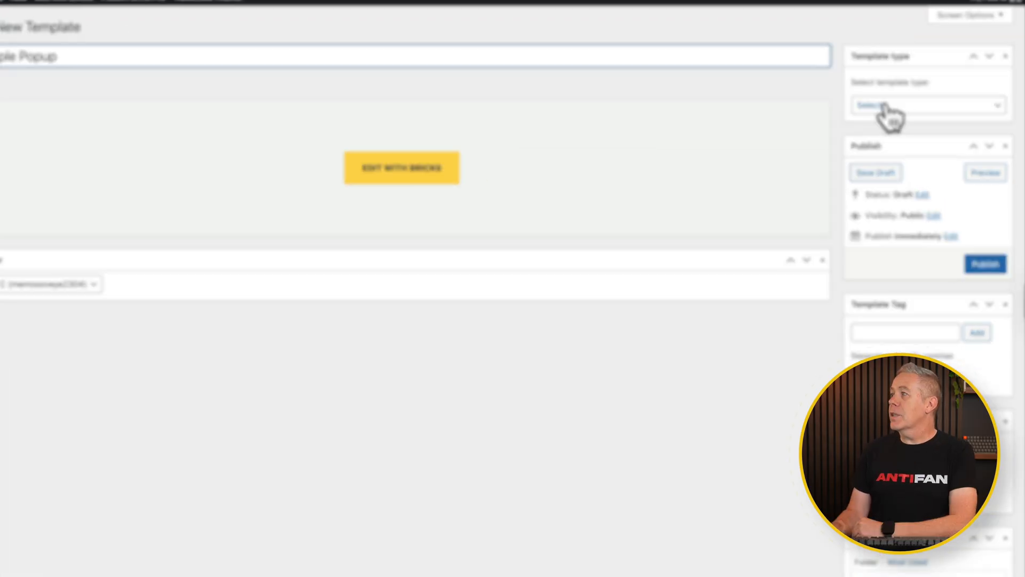
pyautogui.click(926, 106)
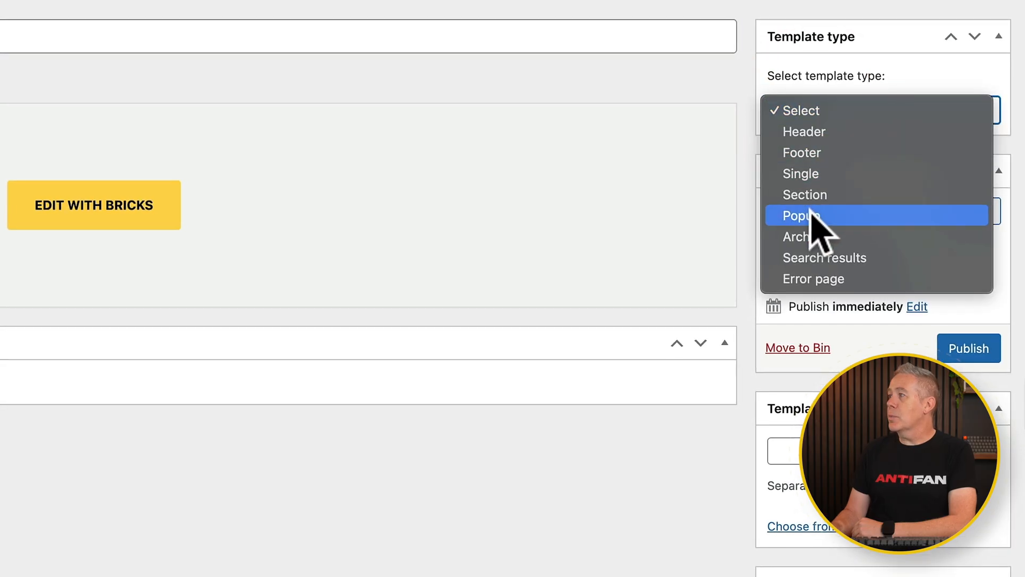
pyautogui.click(800, 215)
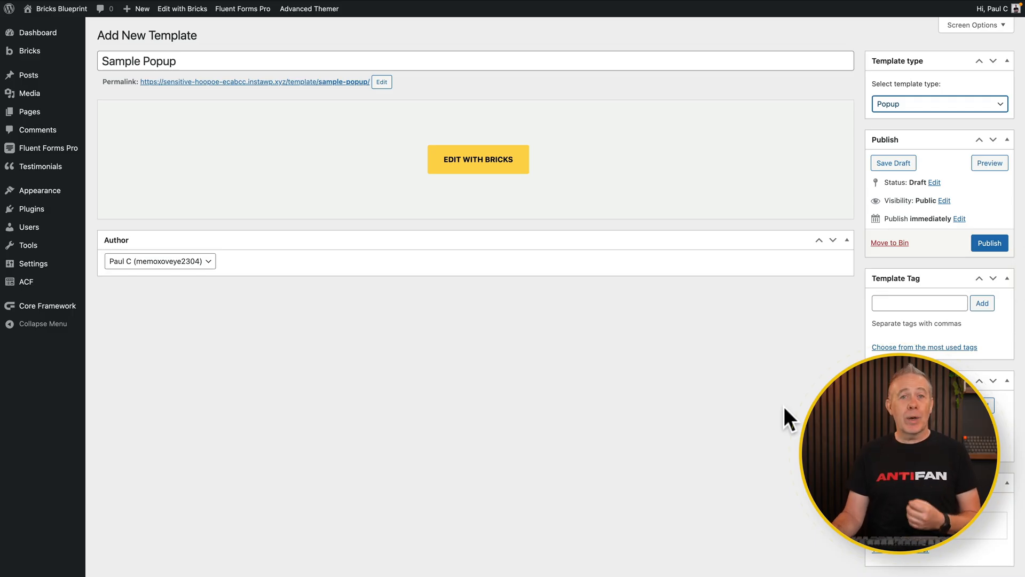
pyautogui.scroll(-3)
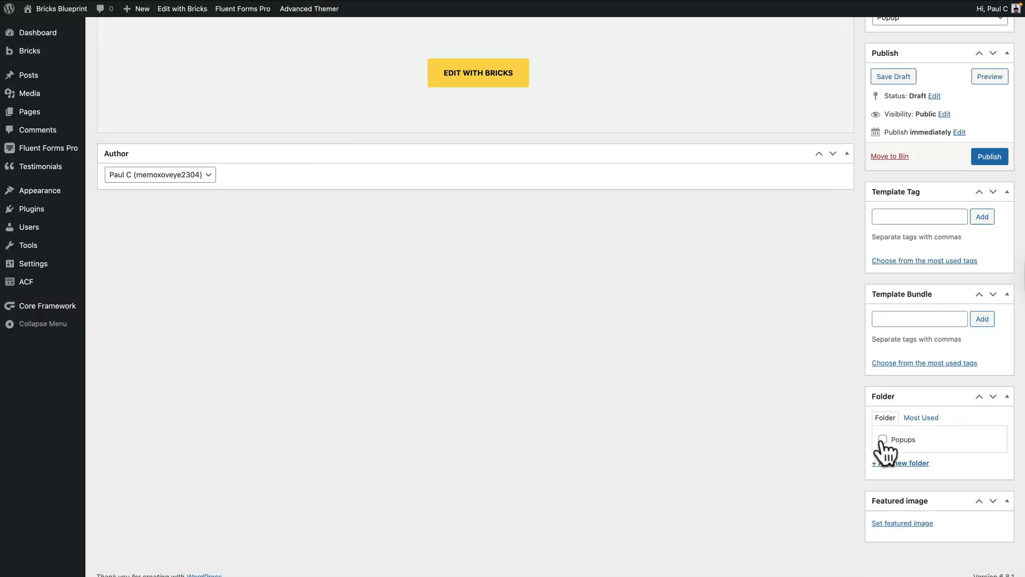
pyautogui.click(882, 439)
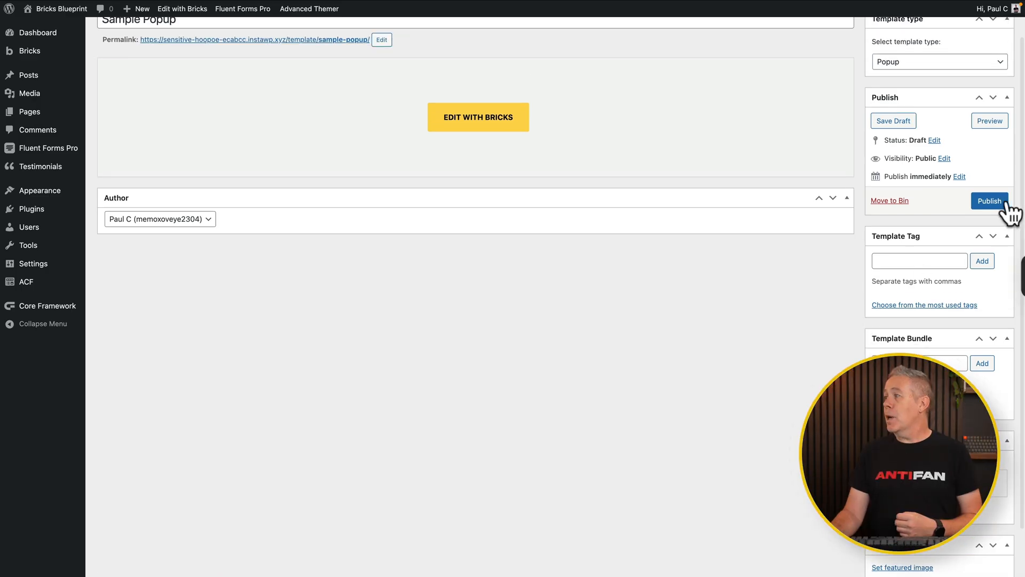
pyautogui.click(989, 201)
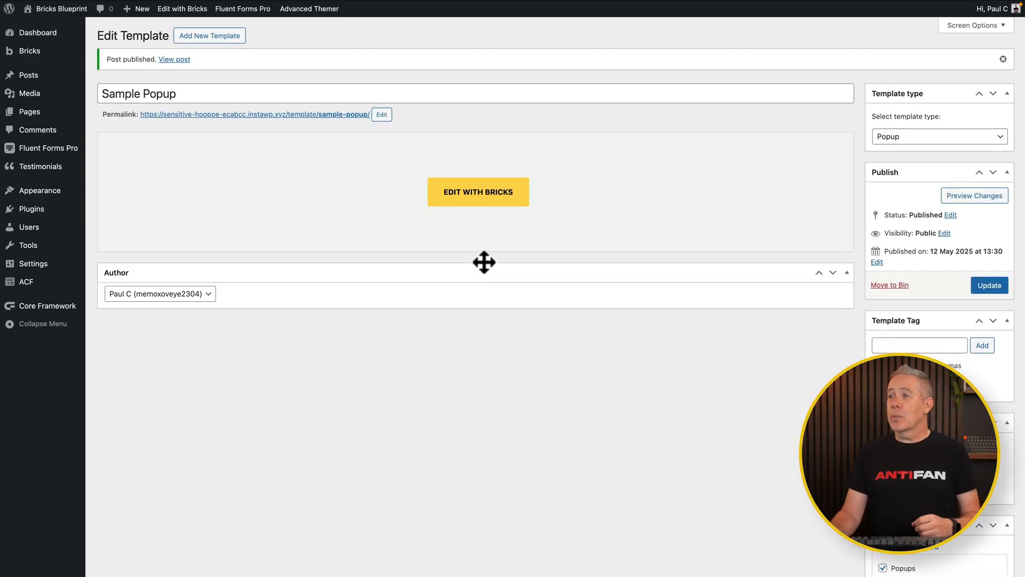
# Open Sample Popup in Bricks Builder and show its popup template settings
pyautogui.click(478, 192)
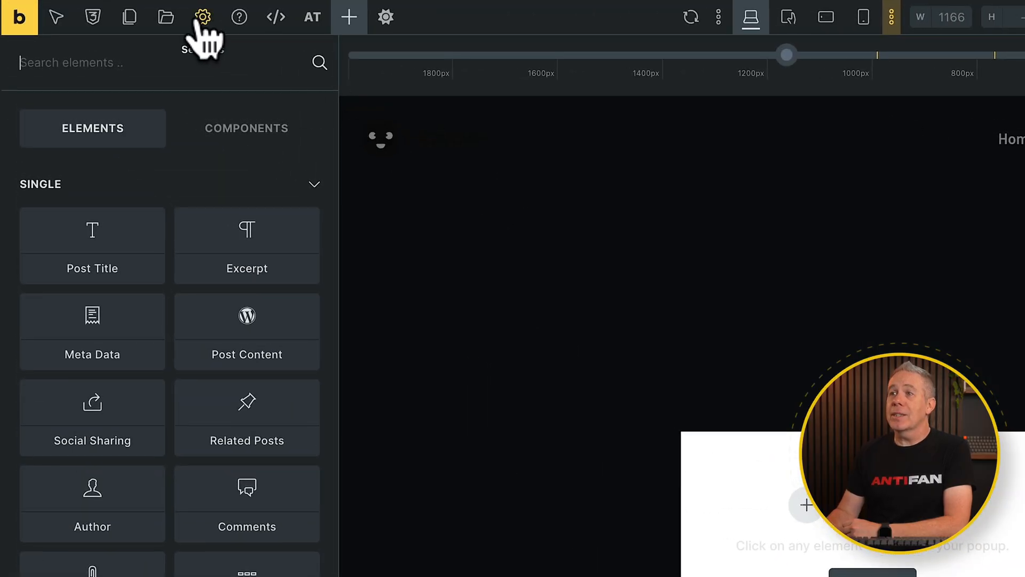
pyautogui.click(202, 17)
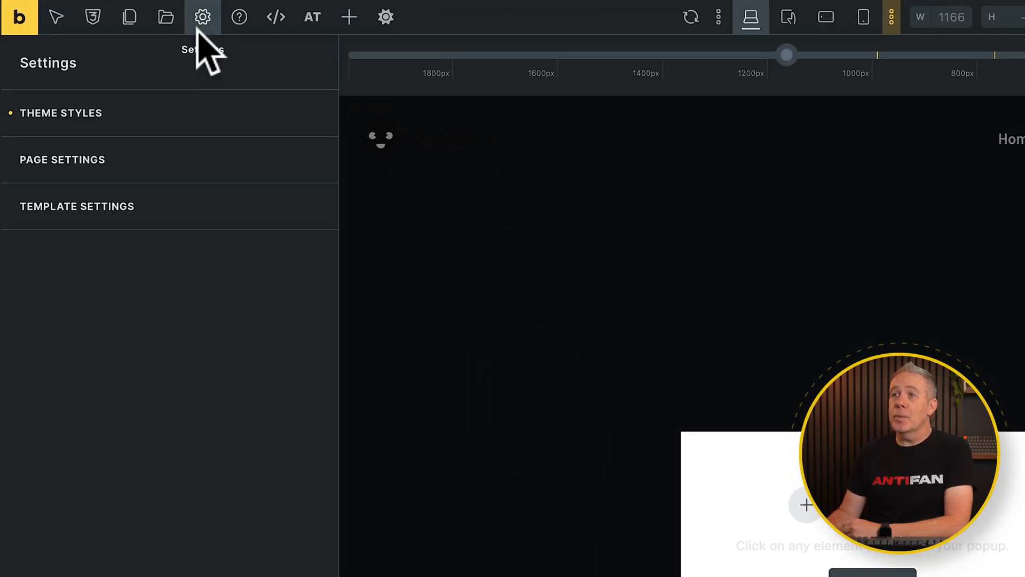
pyautogui.click(77, 206)
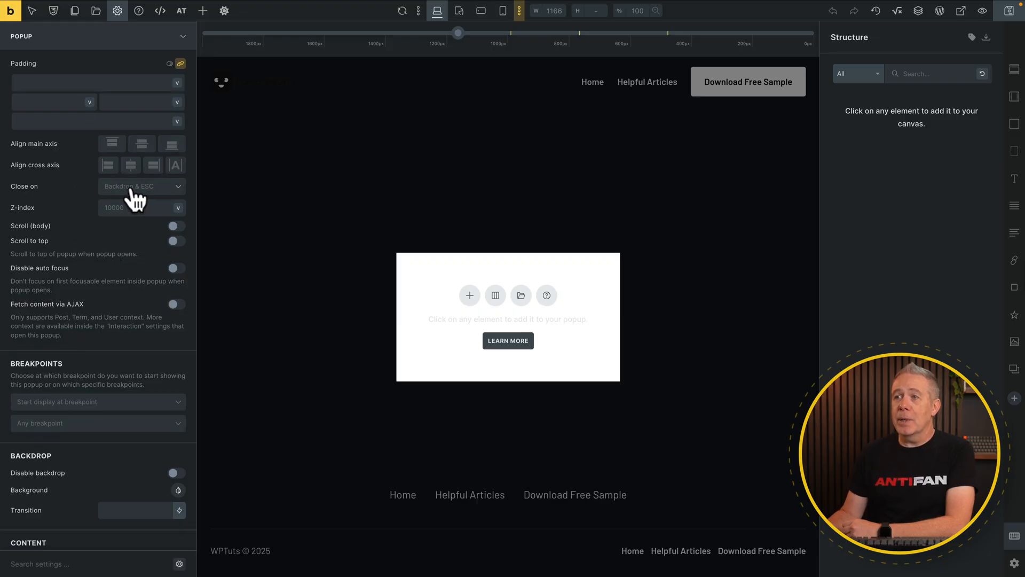
# Check the Close on options without changing them and scroll through the popup settings
pyautogui.click(141, 187)
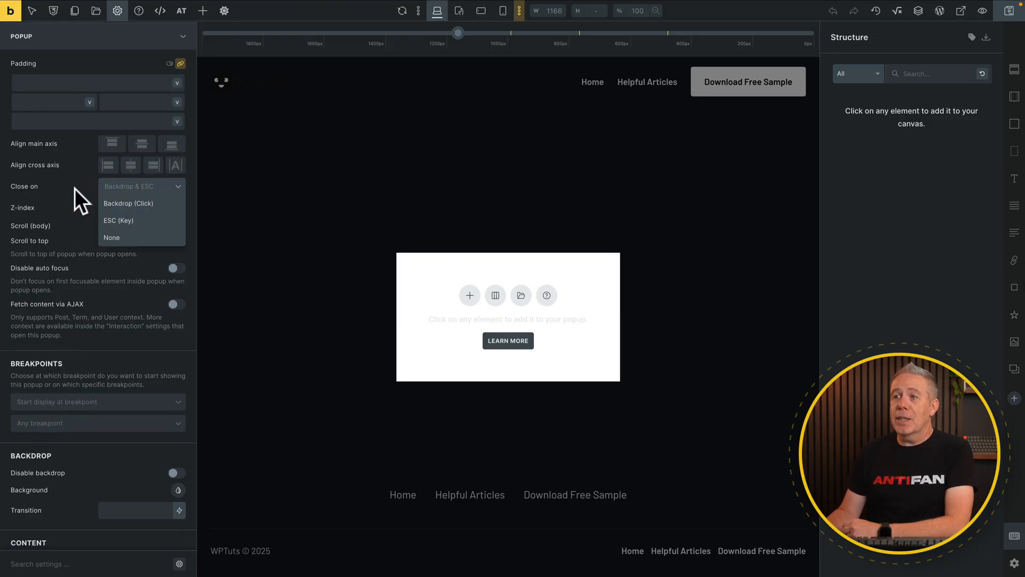
pyautogui.click(140, 186)
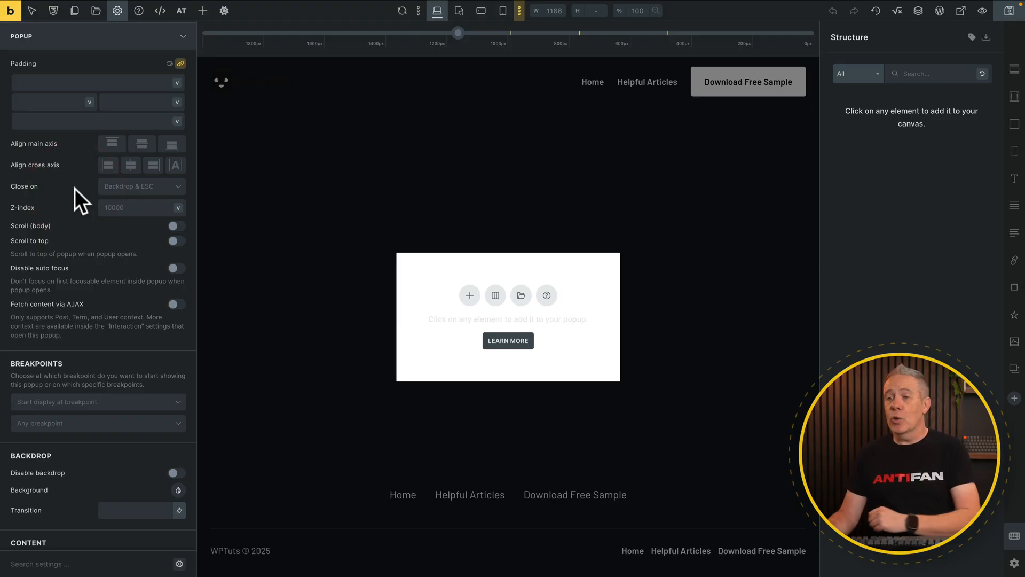
pyautogui.scroll(-3)
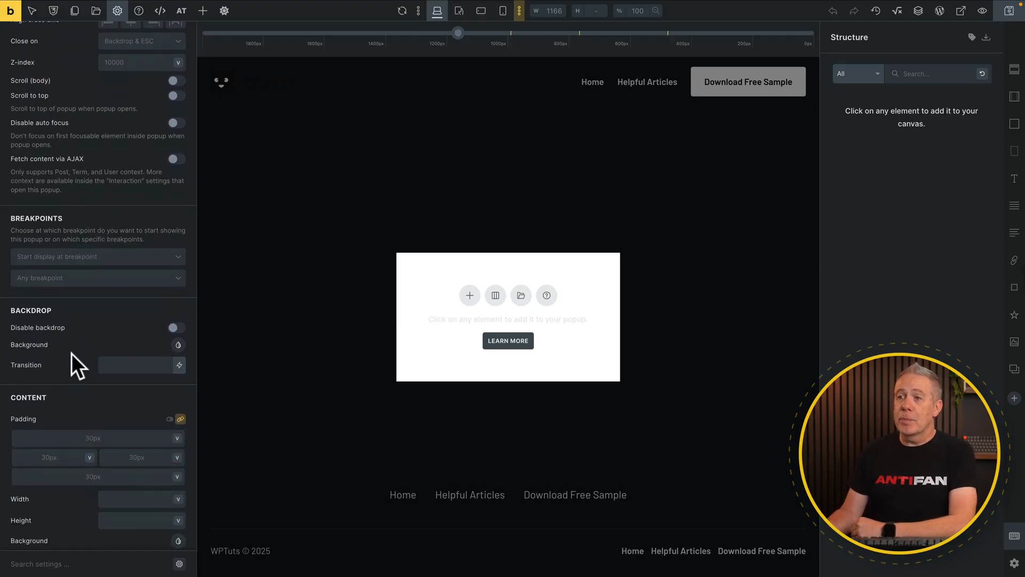
pyautogui.scroll(-3)
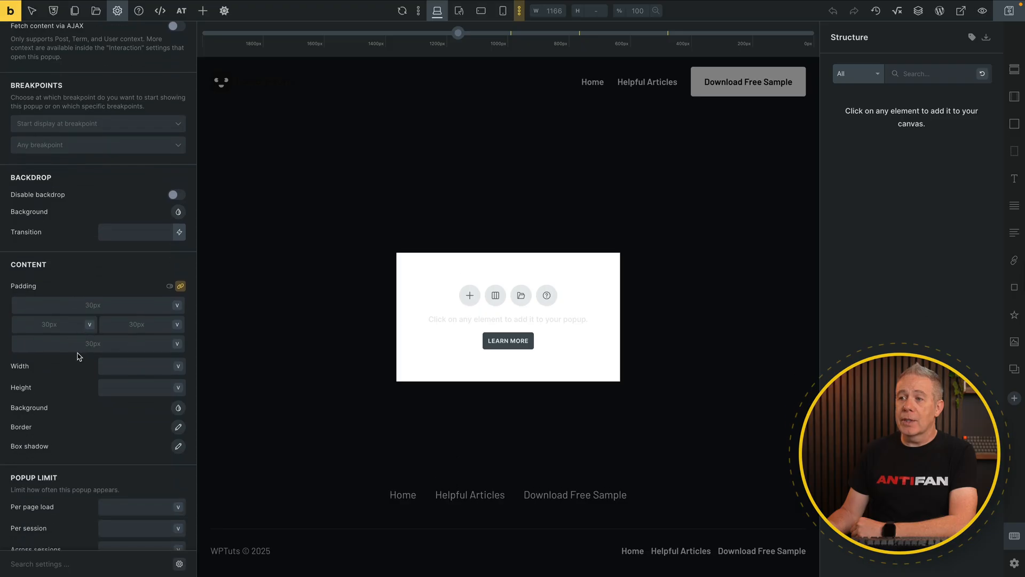
pyautogui.scroll(-3)
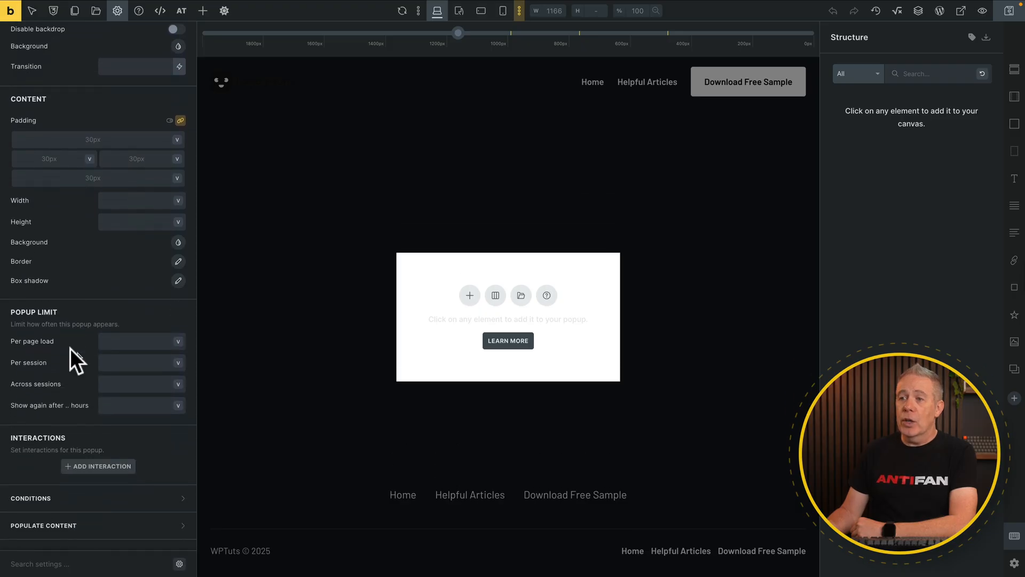
pyautogui.moveTo(47, 321)
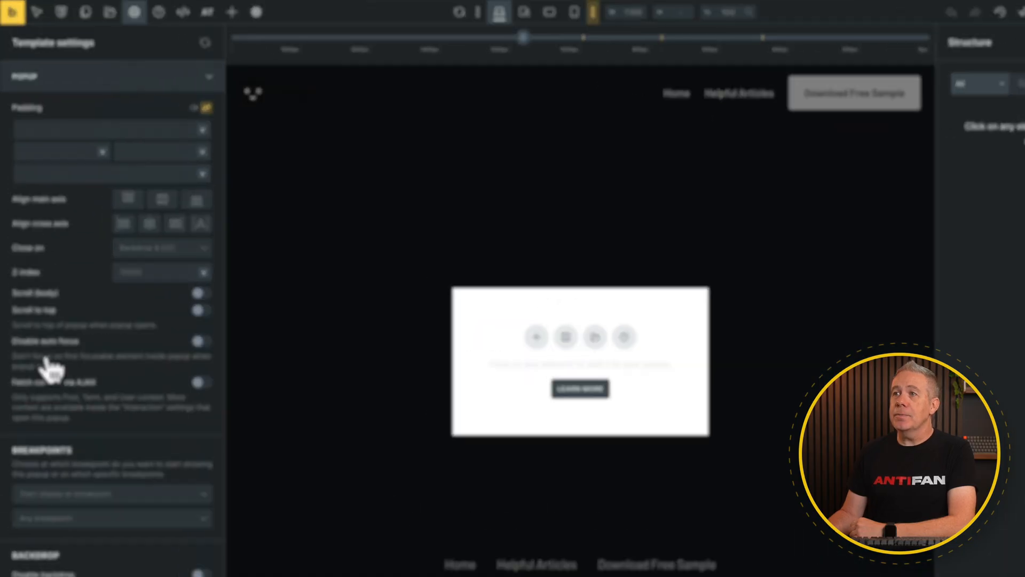
# Add a Front page display condition to Sample Popup and save the template
pyautogui.click(201, 17)
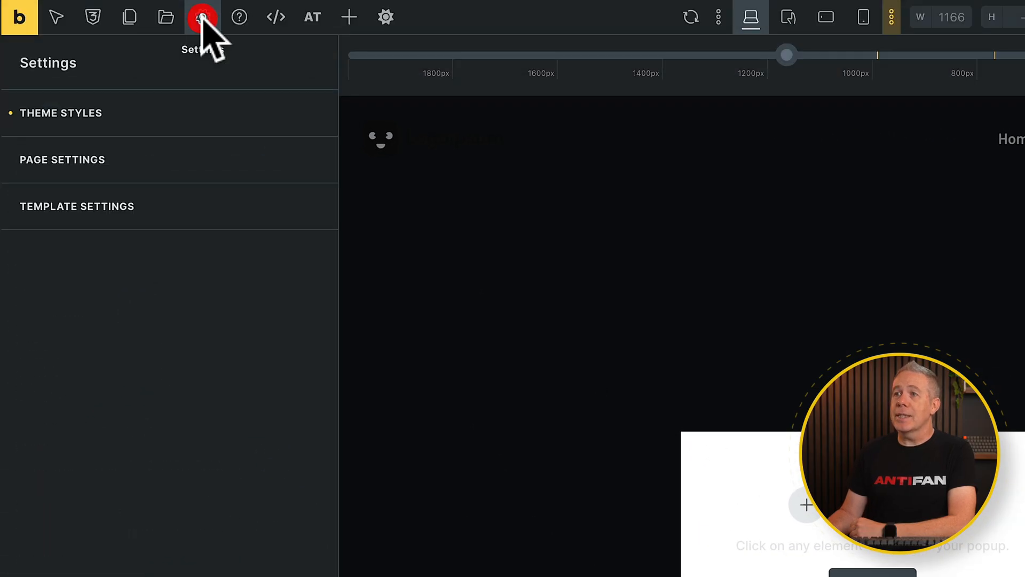
pyautogui.click(76, 206)
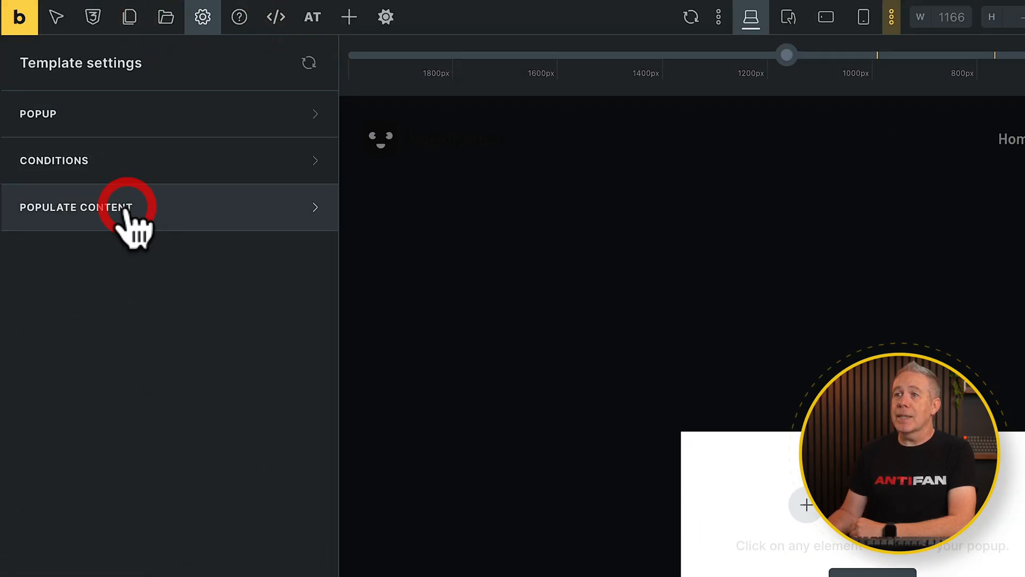
pyautogui.click(170, 161)
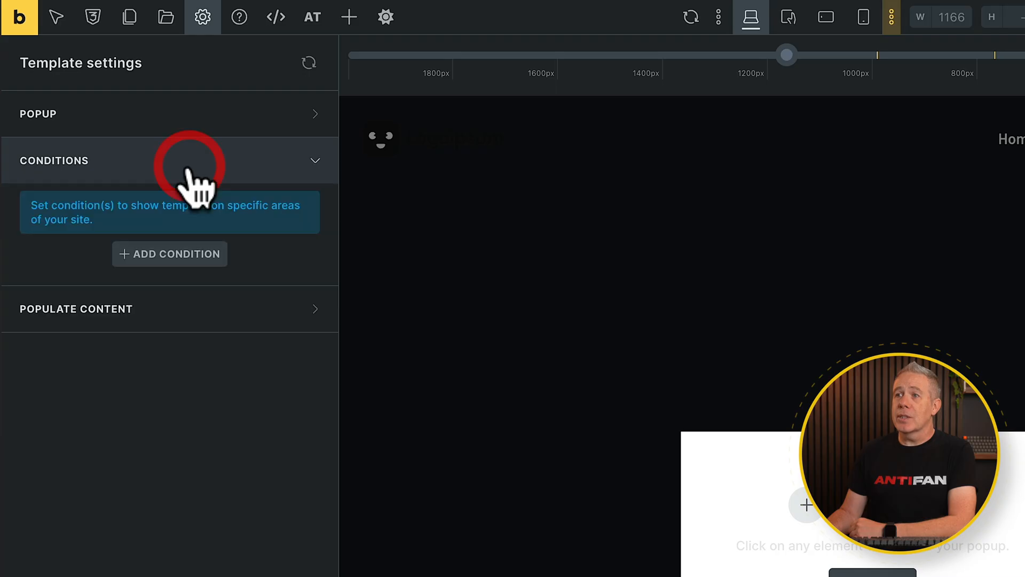
pyautogui.click(169, 253)
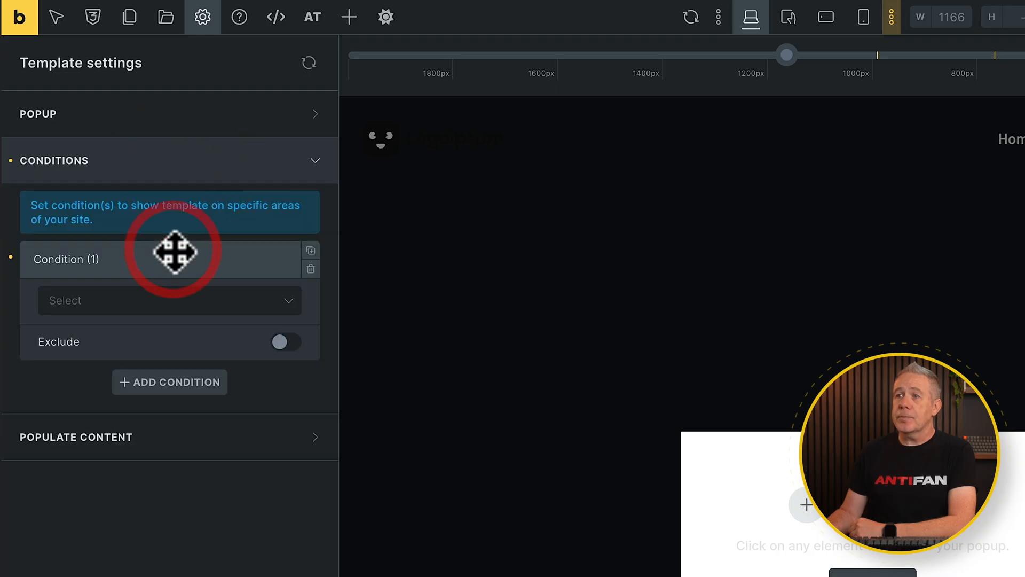
pyautogui.click(169, 300)
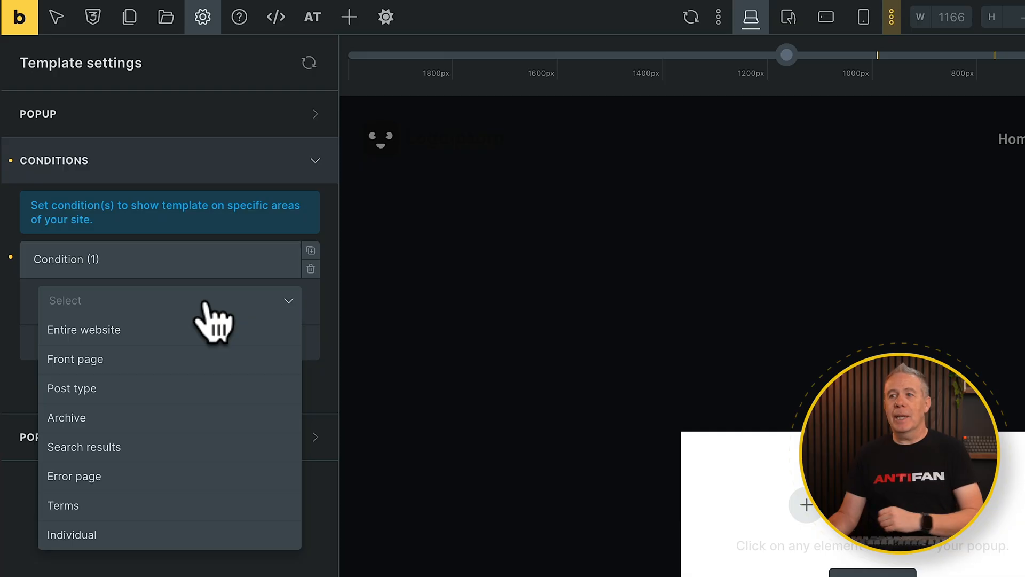
pyautogui.moveTo(150, 353)
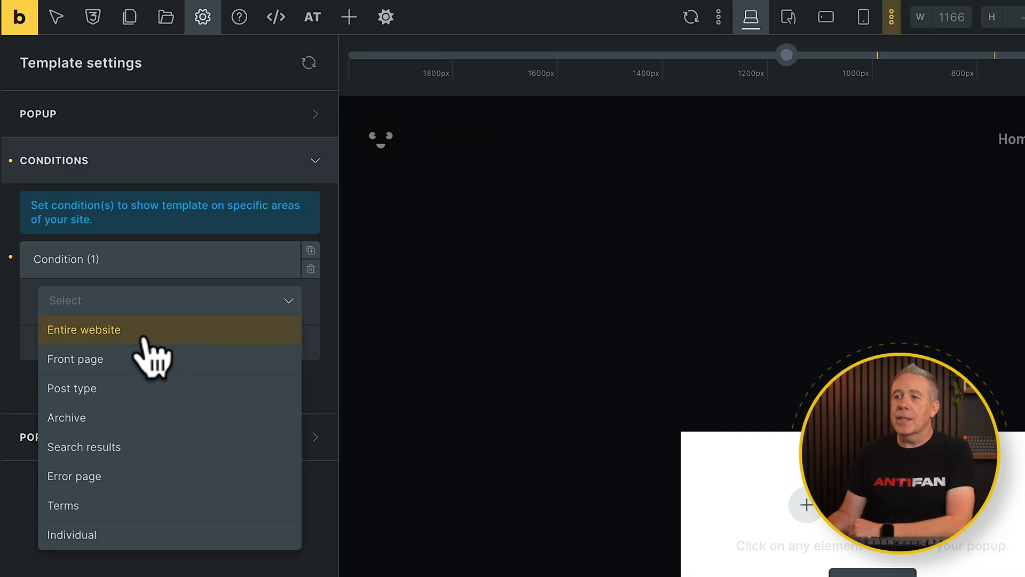
pyautogui.click(75, 358)
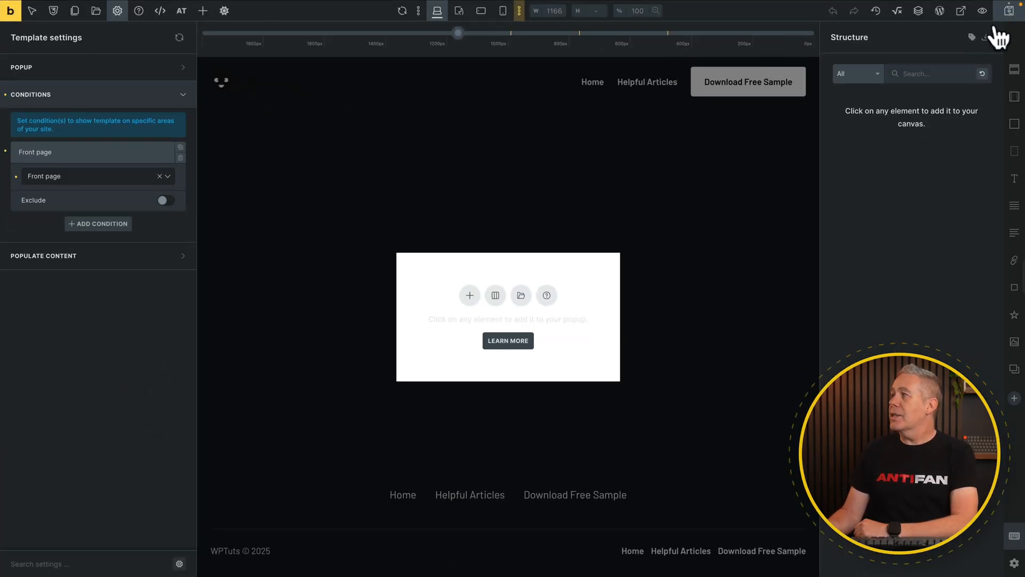
pyautogui.click(986, 38)
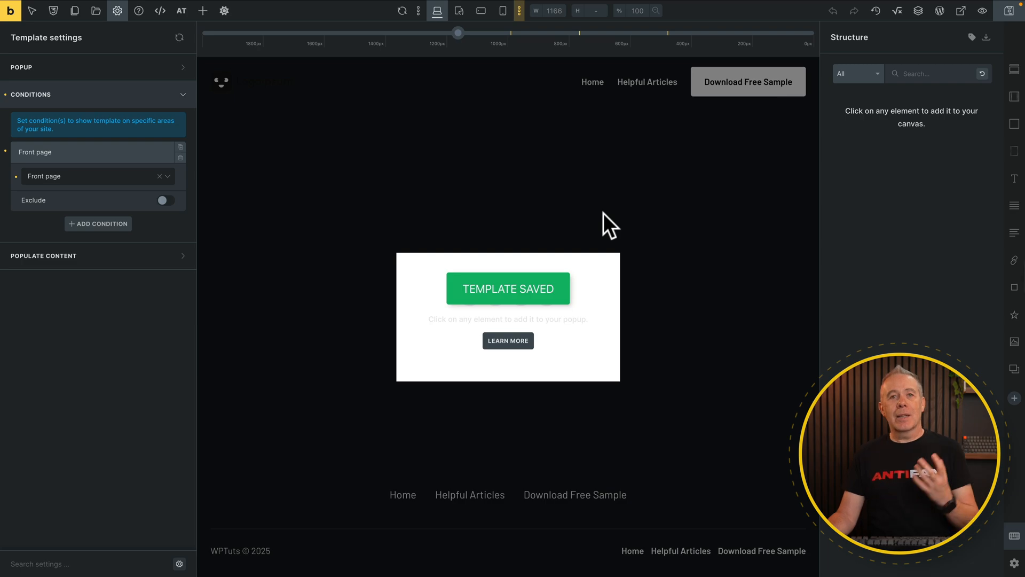
# Insert a prebuilt popup layout with book image, heading, description and close icon
pyautogui.click(202, 11)
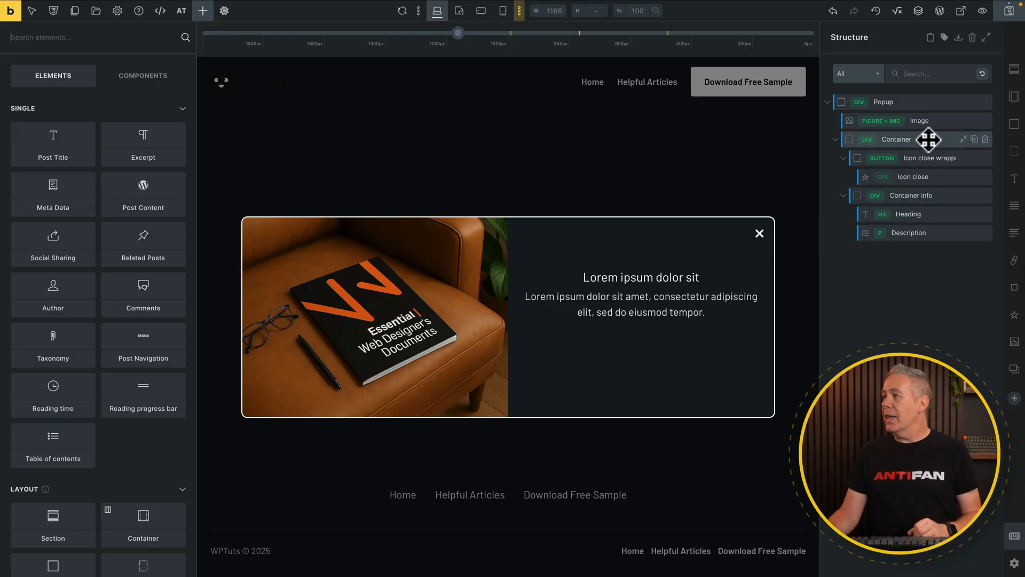
# Add a close-icon interaction: Trigger Click, Action Hide element, Target the Sample Popup
pyautogui.click(913, 177)
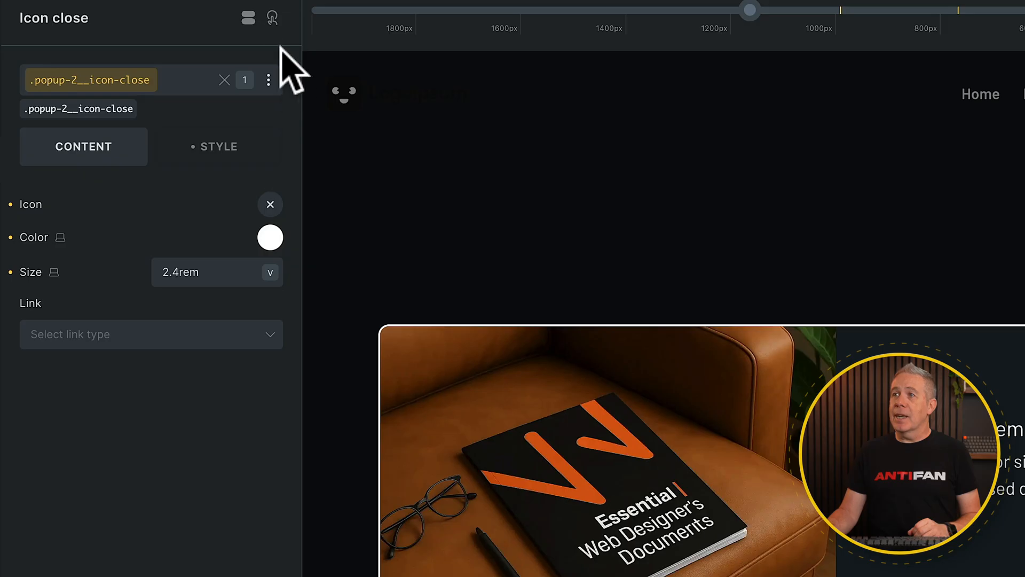
pyautogui.click(271, 18)
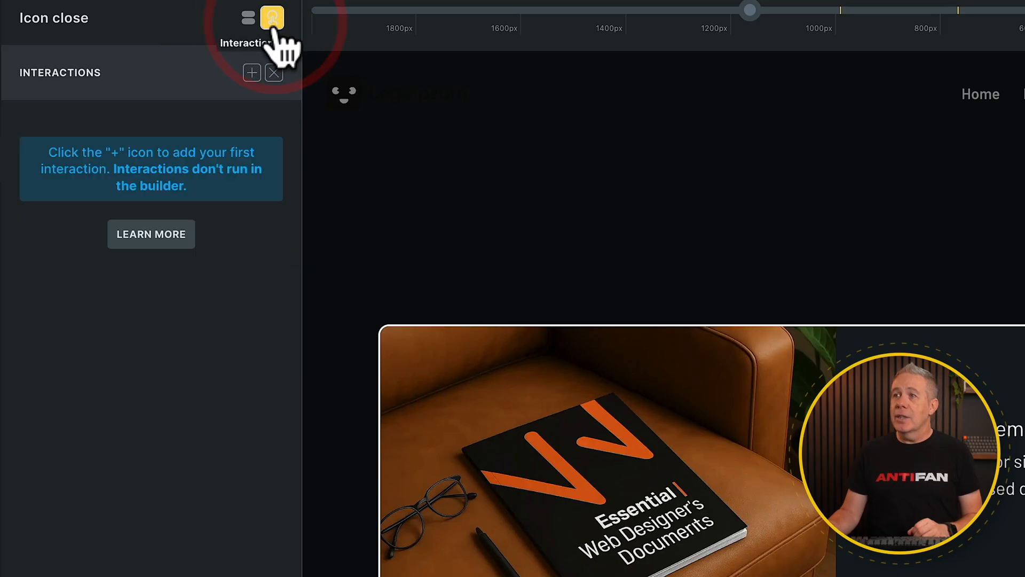
pyautogui.click(229, 72)
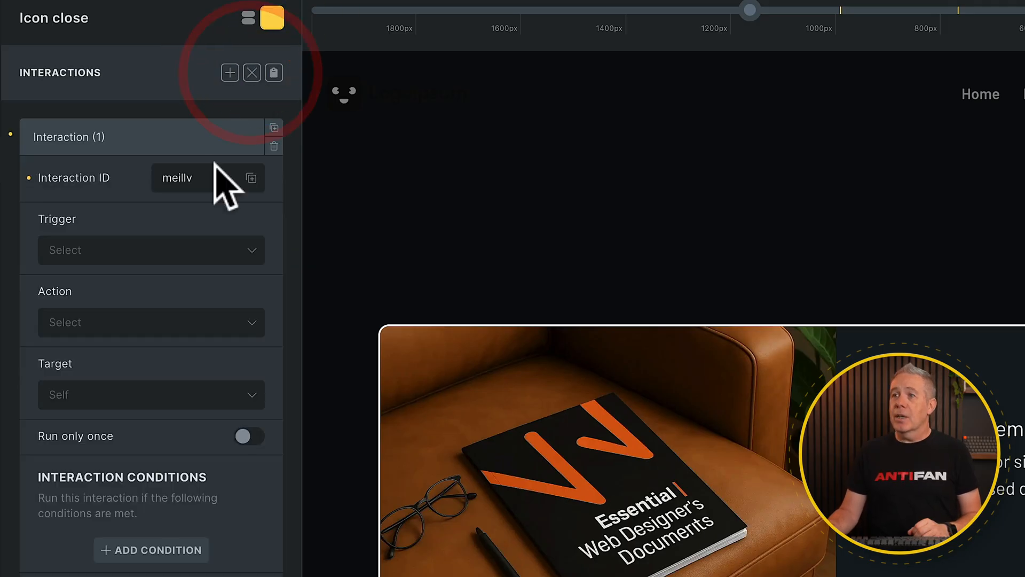
pyautogui.click(151, 250)
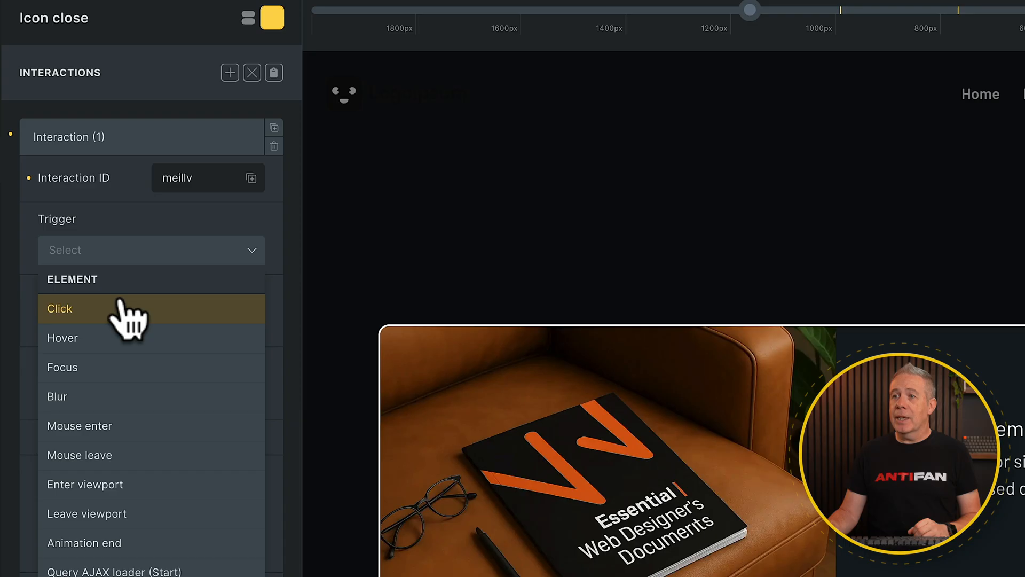
pyautogui.click(59, 308)
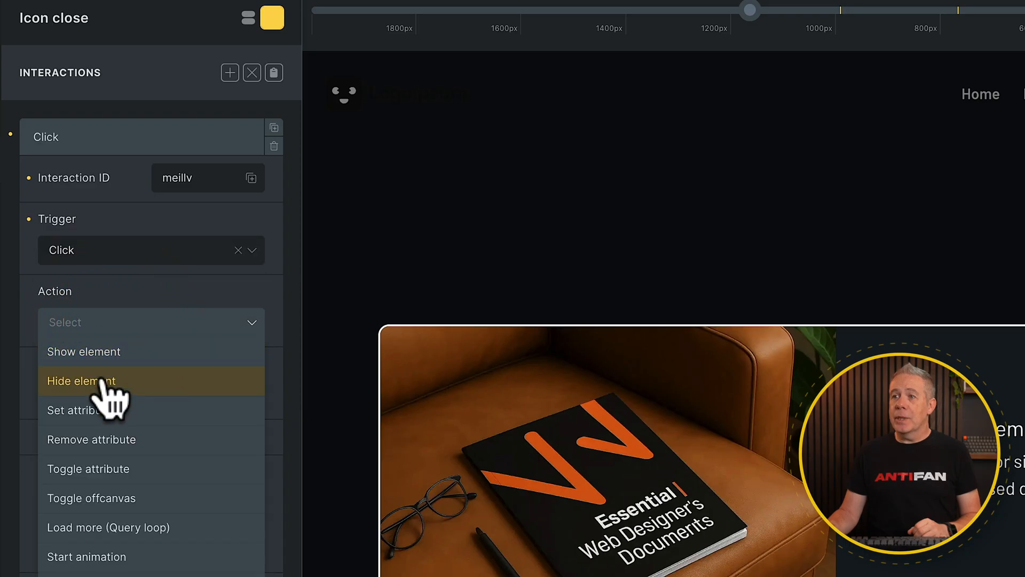
pyautogui.click(82, 381)
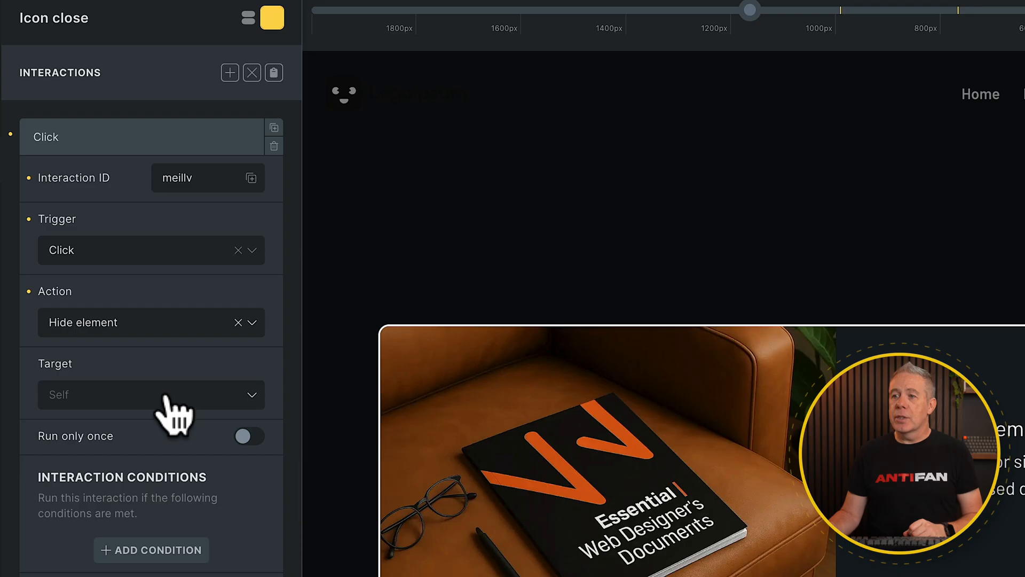
pyautogui.click(151, 394)
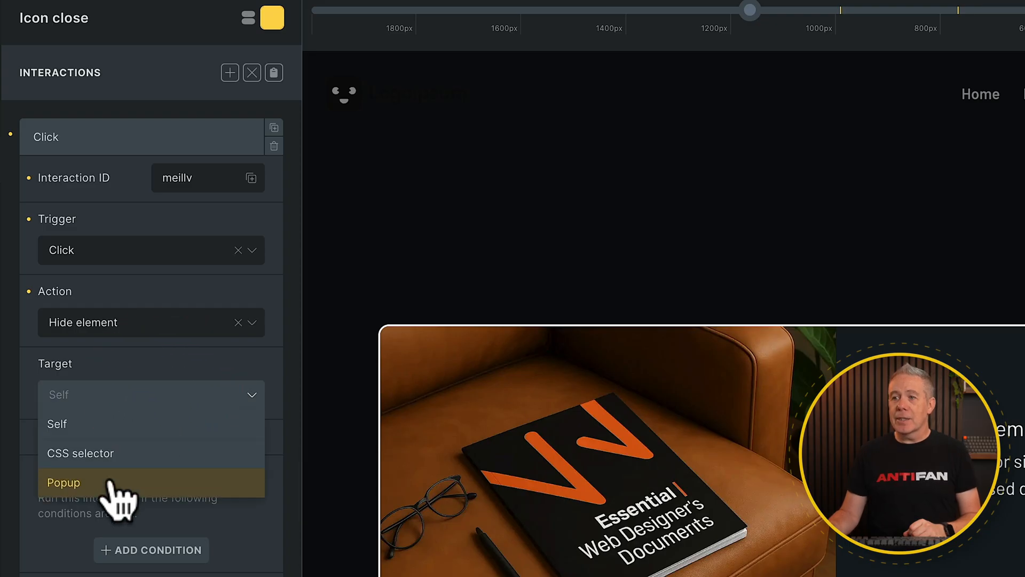
pyautogui.click(63, 483)
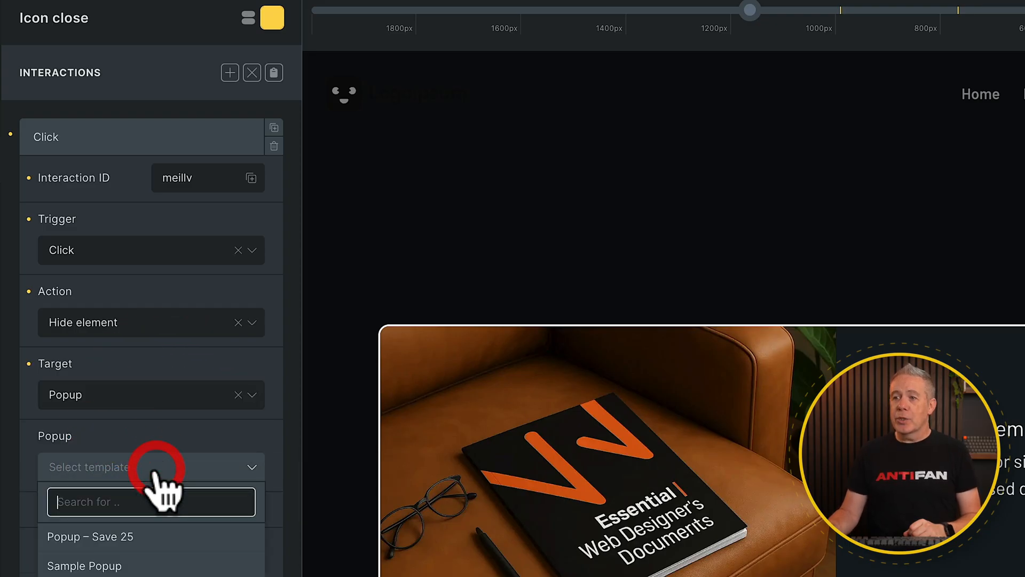
pyautogui.click(85, 565)
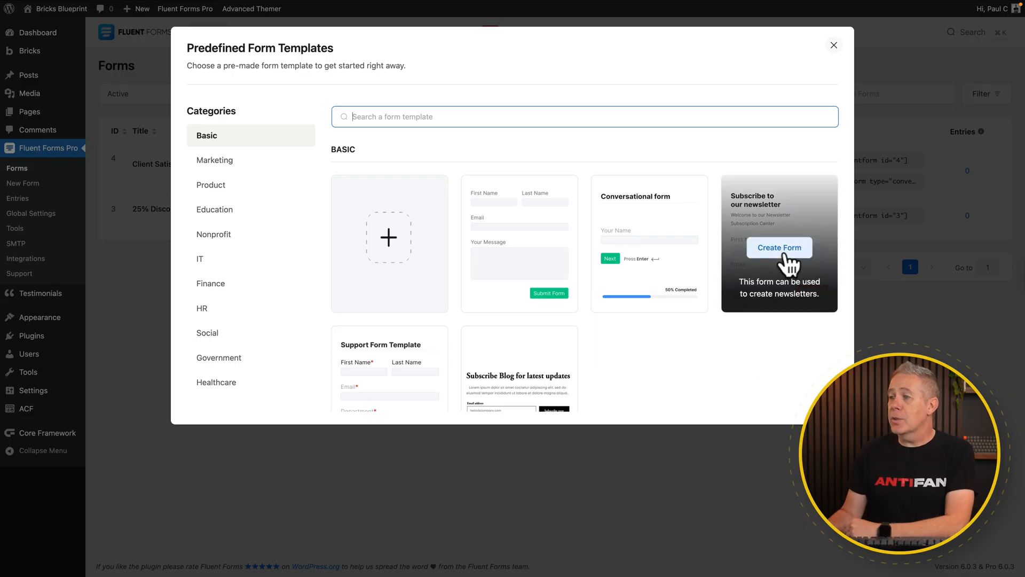
# Create a form from the 'Subscribe to our newsletter' predefined template
pyautogui.click(778, 248)
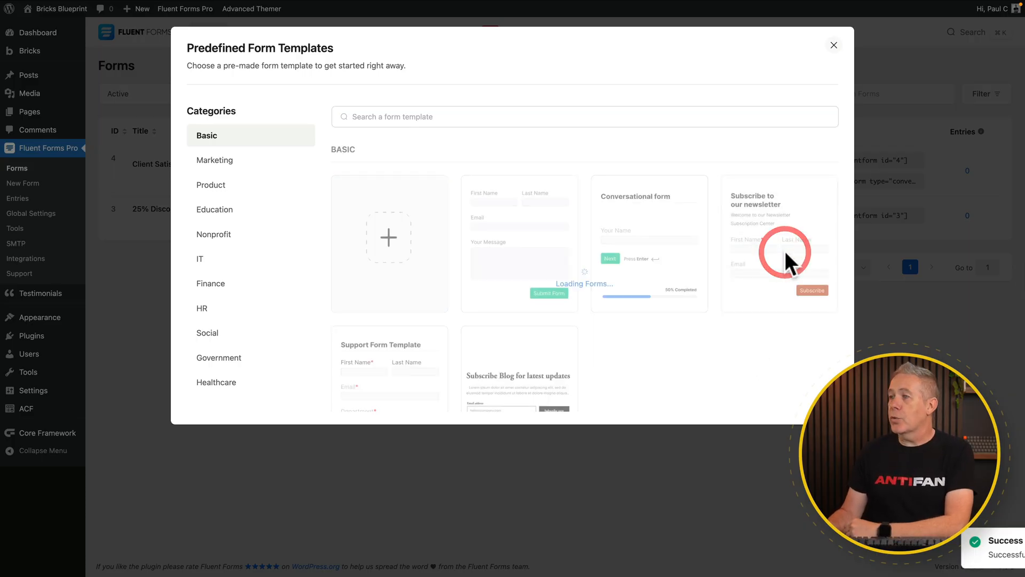
pyautogui.click(778, 245)
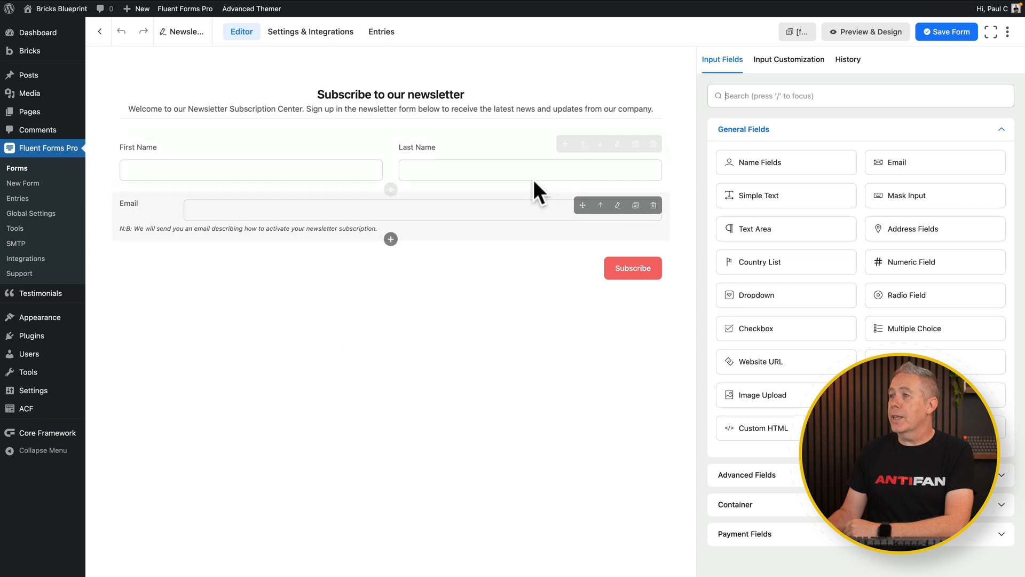
# Remove Last Name and set top label placement for the name and Email fields
pyautogui.click(564, 143)
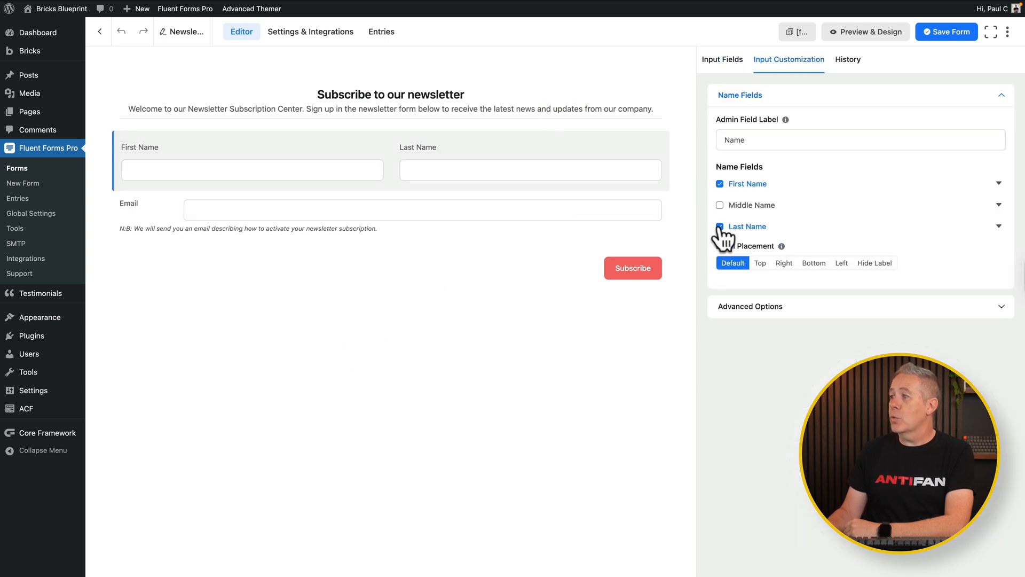
pyautogui.click(719, 226)
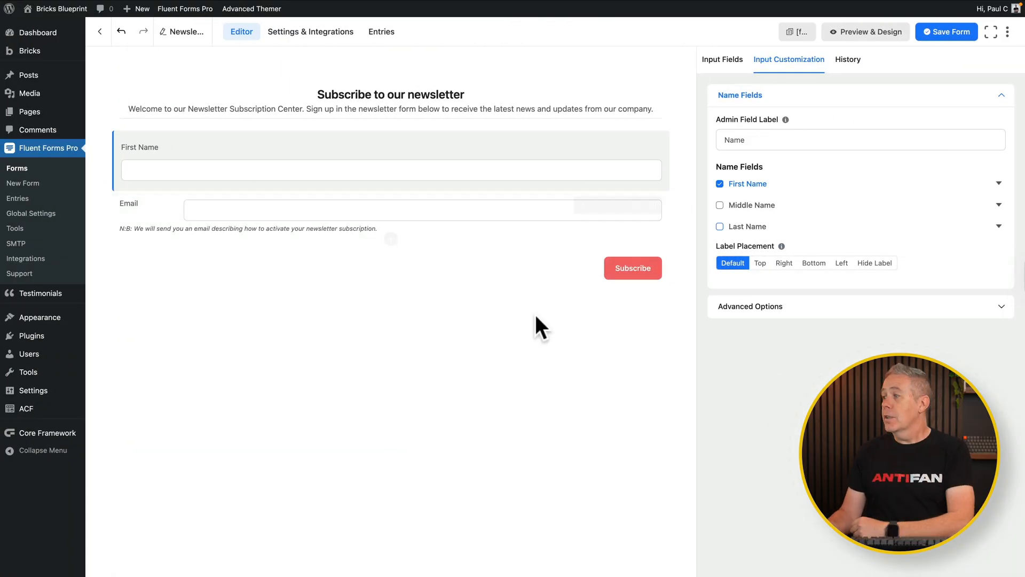
pyautogui.click(759, 263)
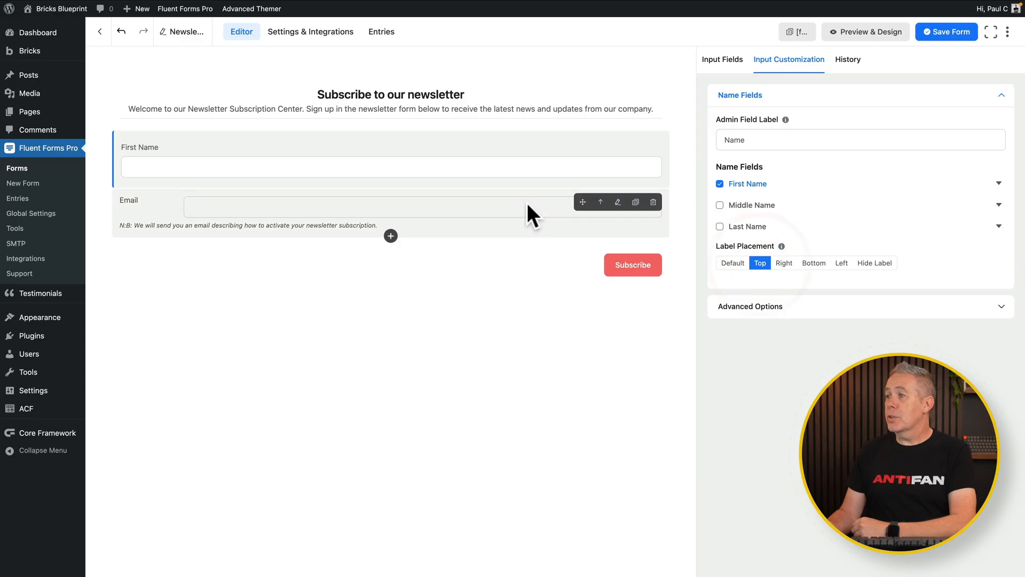
pyautogui.click(359, 207)
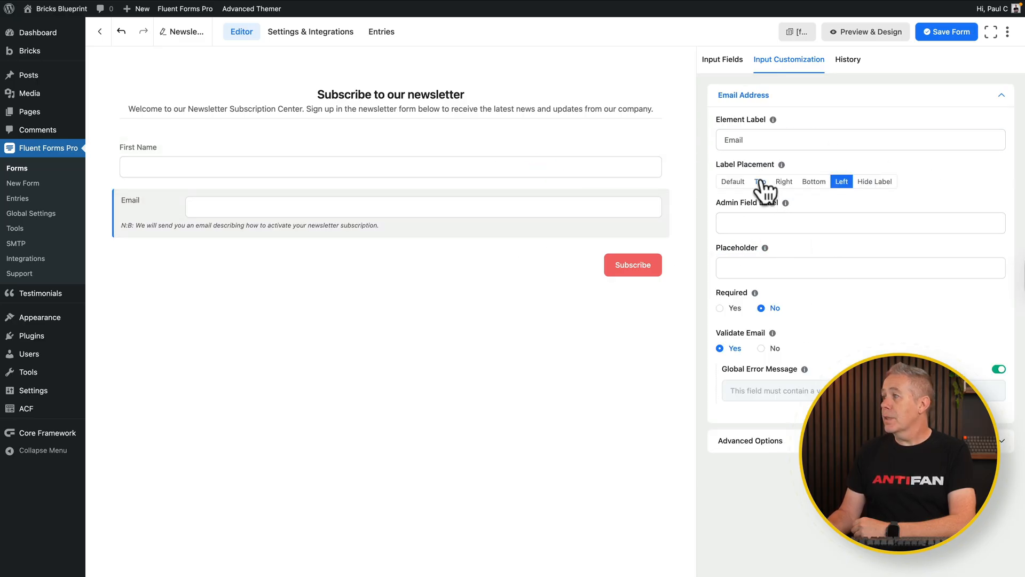
pyautogui.click(760, 181)
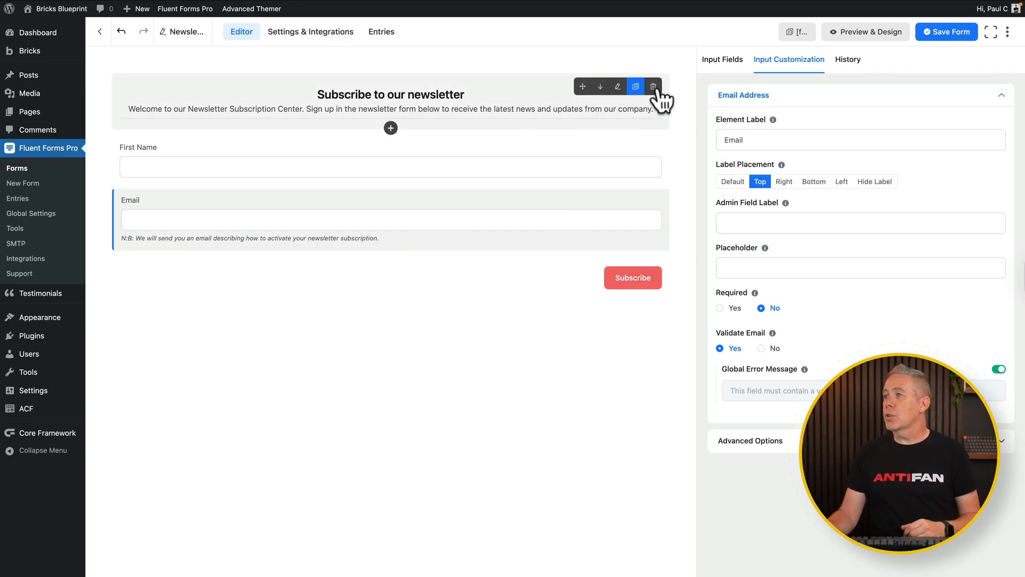
# Delete the newsletter heading block and save the form titled 'Signup test'
pyautogui.click(652, 86)
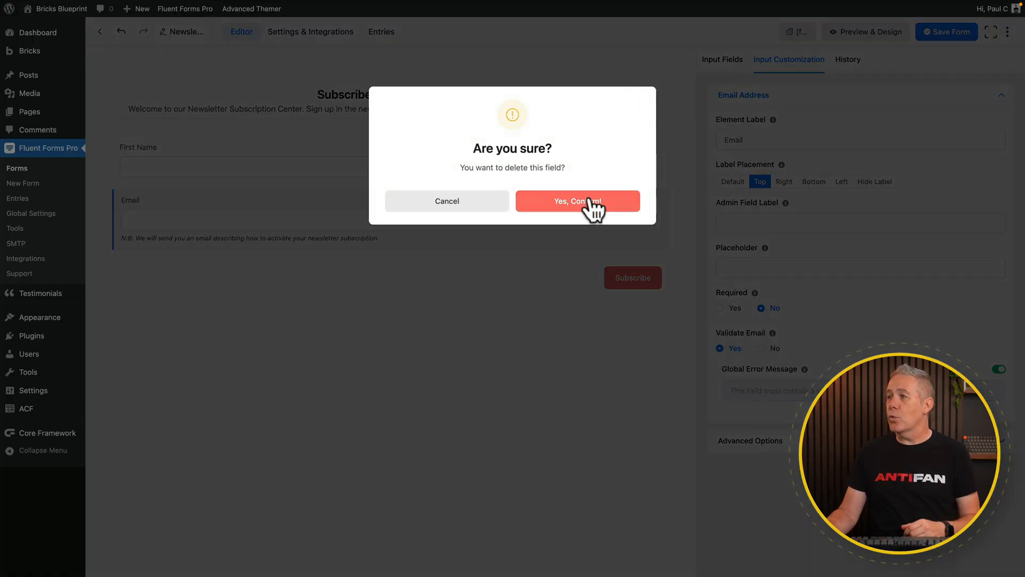
pyautogui.click(577, 200)
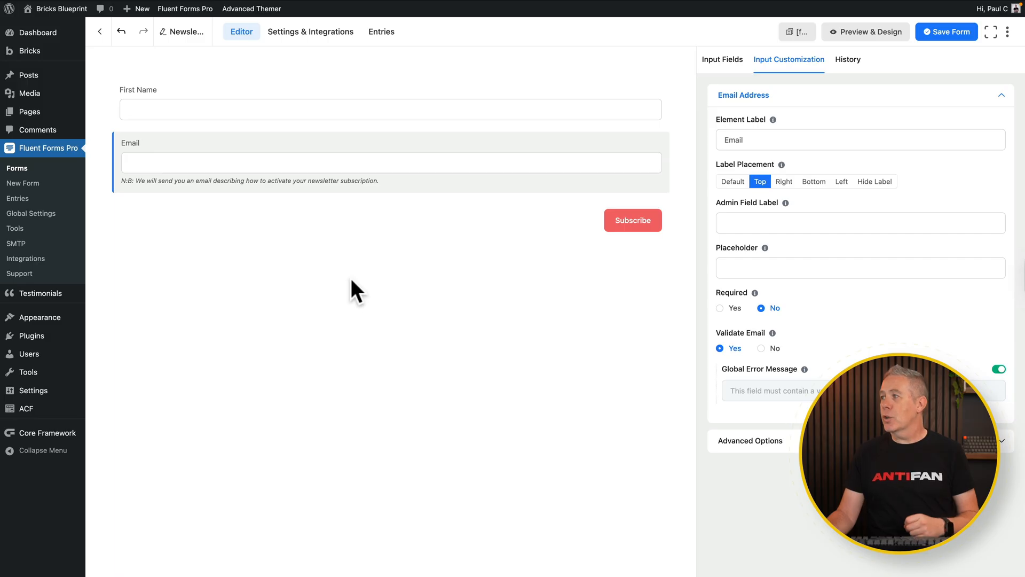
pyautogui.moveTo(938, 91)
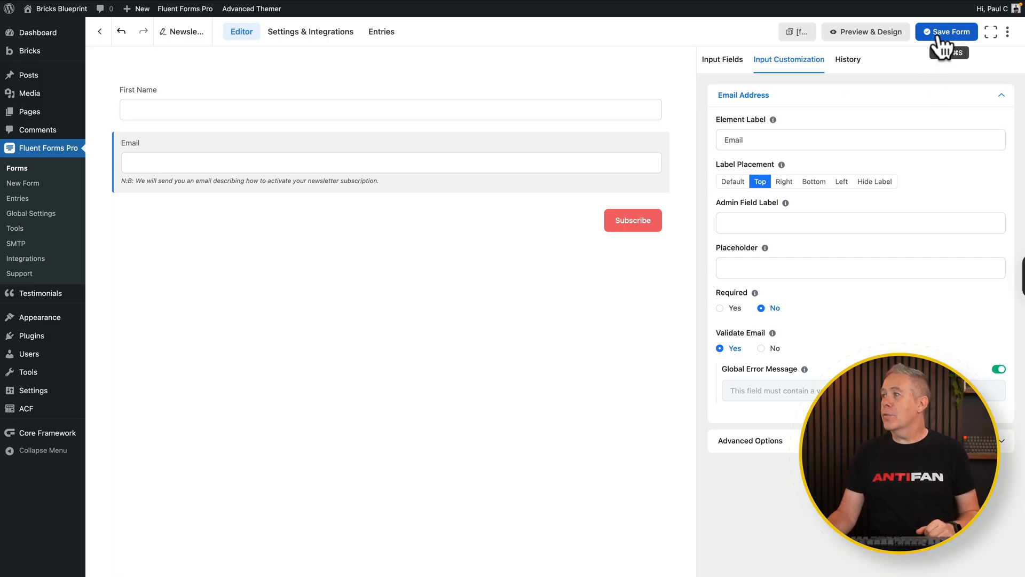
pyautogui.click(185, 31)
pyautogui.write('Signup test')
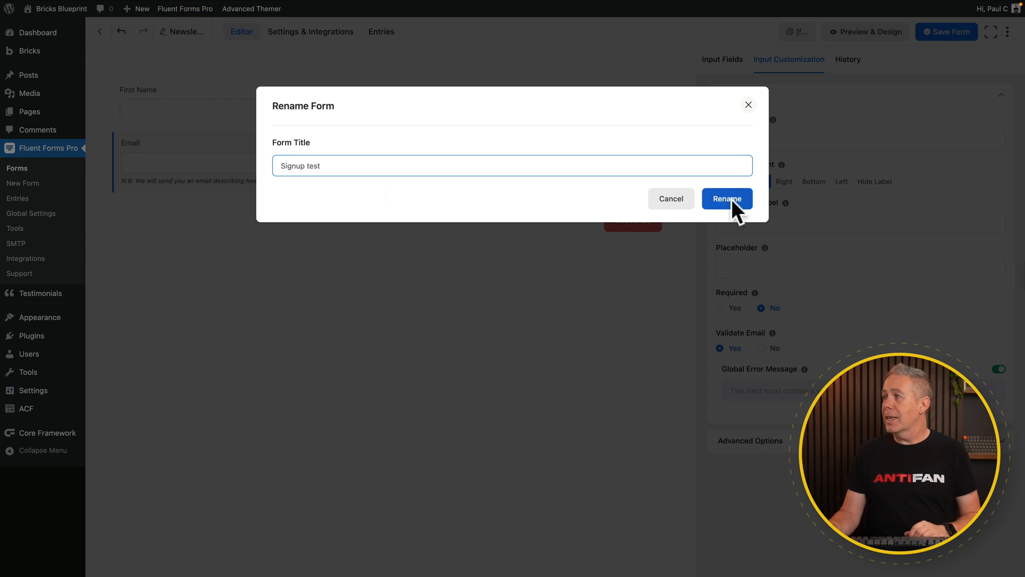
pyautogui.click(726, 198)
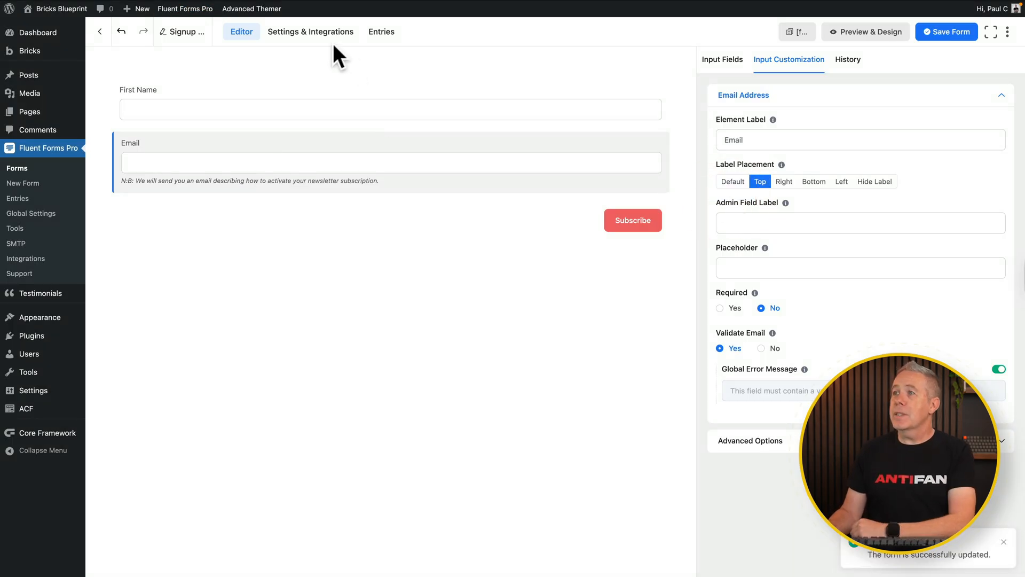
# Set the confirmation to redirect to the Signup Confirmation page, then review remaining settings
pyautogui.click(311, 32)
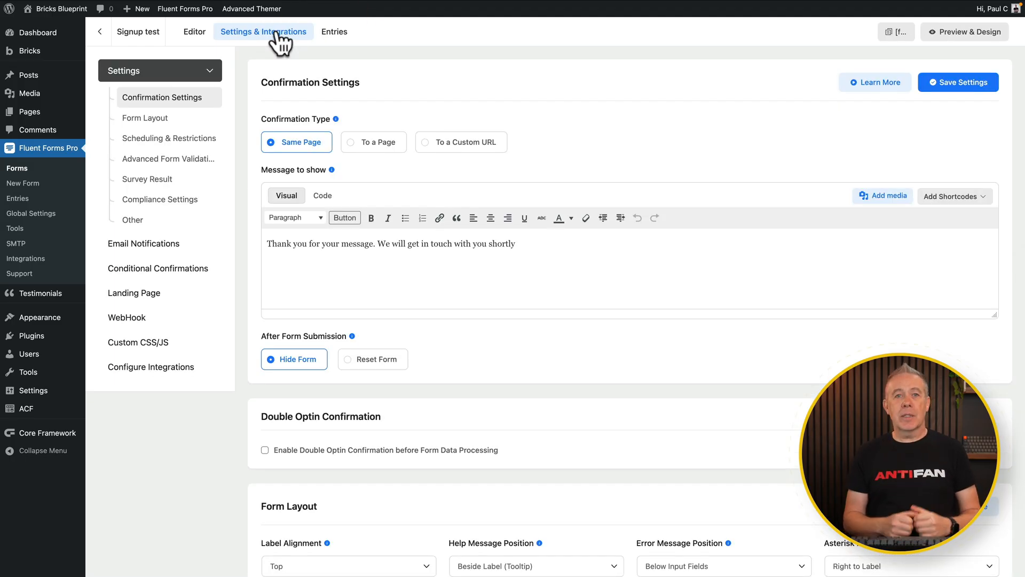
pyautogui.moveTo(376, 145)
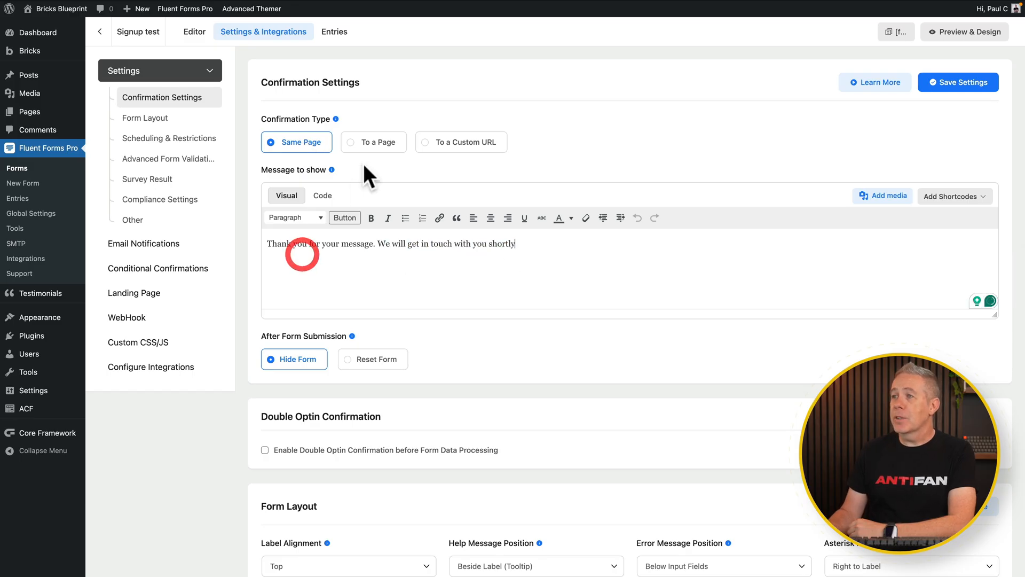
pyautogui.moveTo(402, 175)
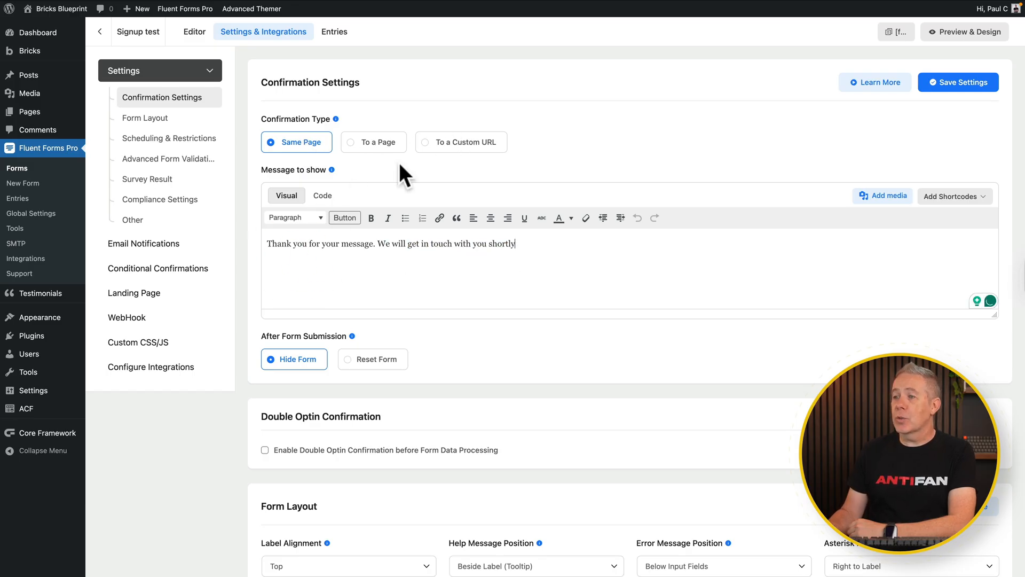
pyautogui.moveTo(355, 419)
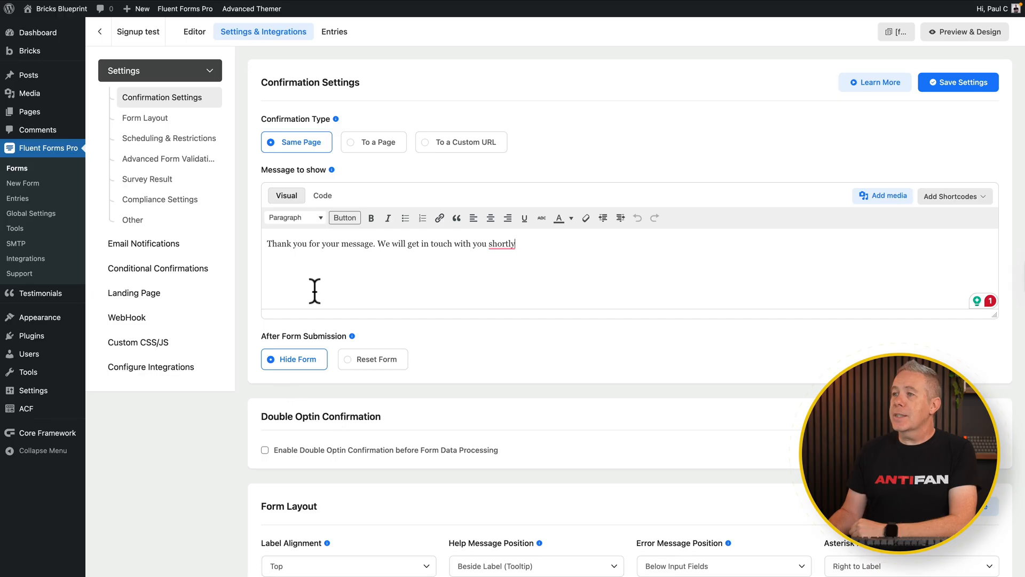
pyautogui.click(373, 142)
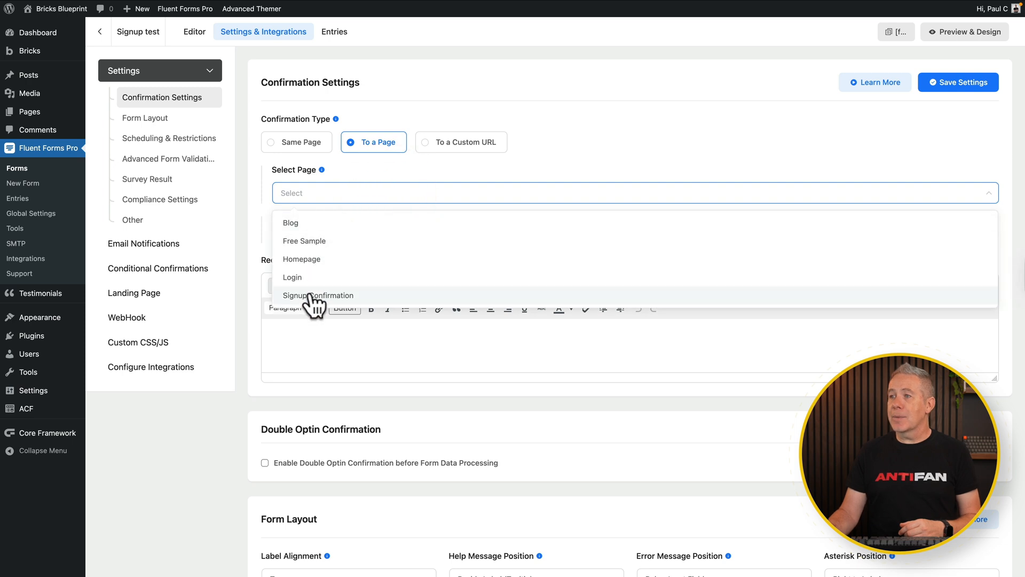
pyautogui.click(318, 295)
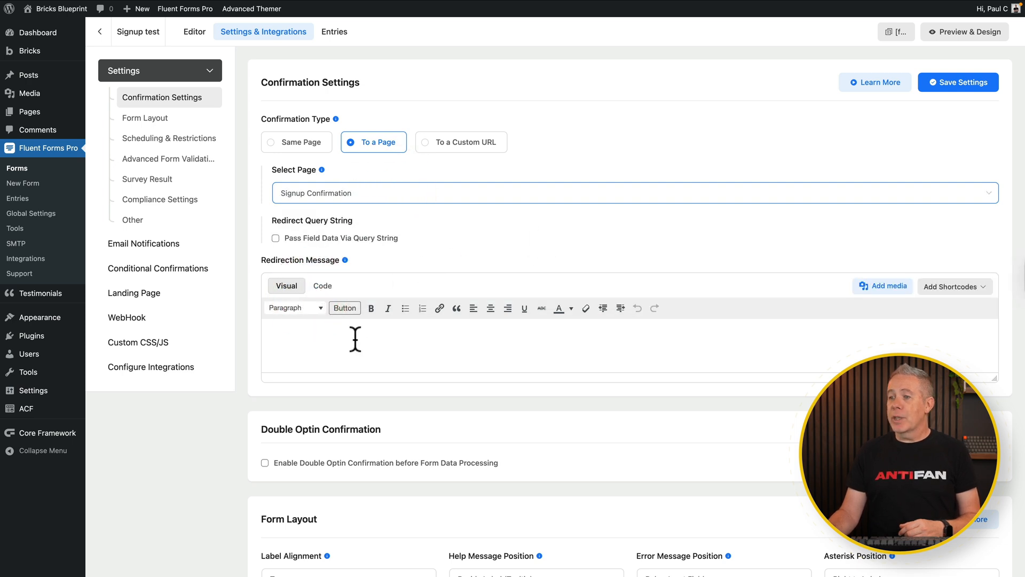
pyautogui.scroll(-3)
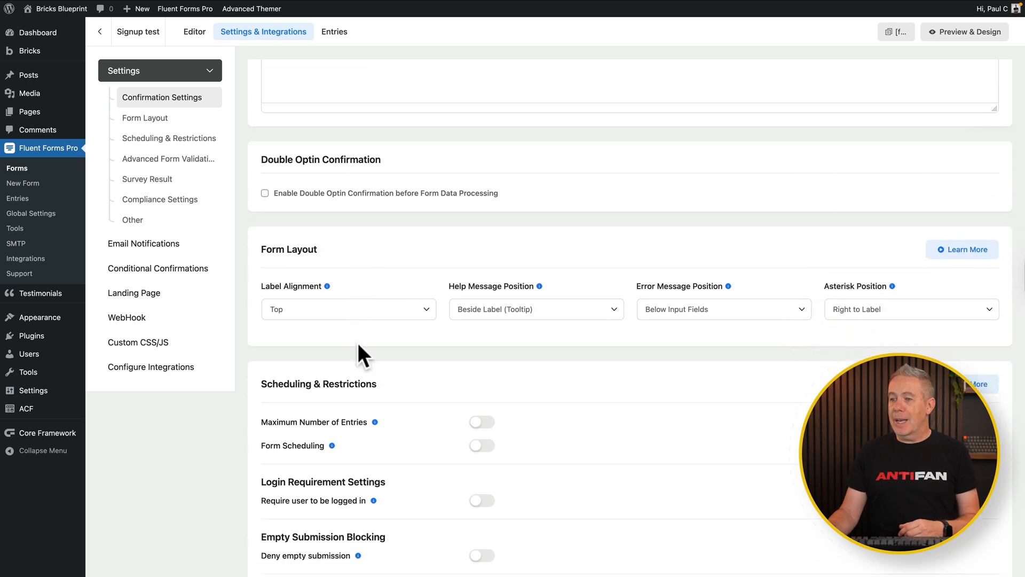
pyautogui.scroll(-3)
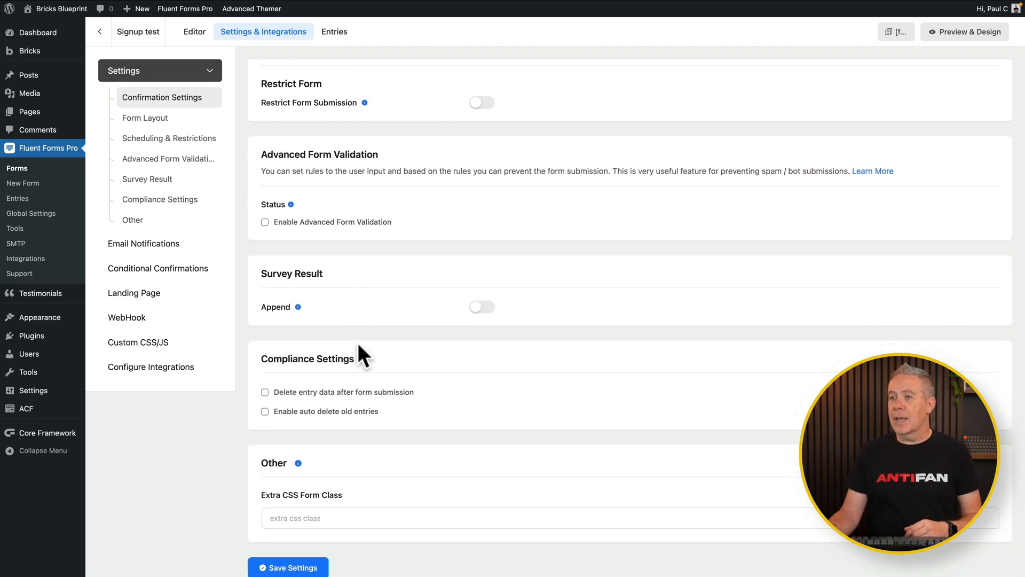
# Open the WebHook integration page for the Signup test form
pyautogui.click(288, 567)
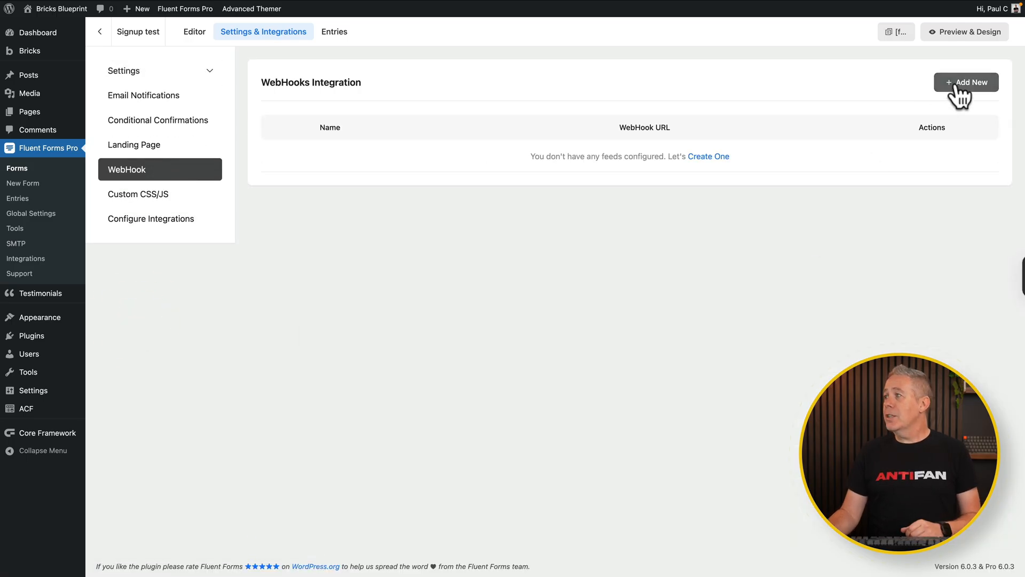
# Add a webhook feed 'Test Webhook Tutorial' using POST method and JSON format
pyautogui.click(966, 81)
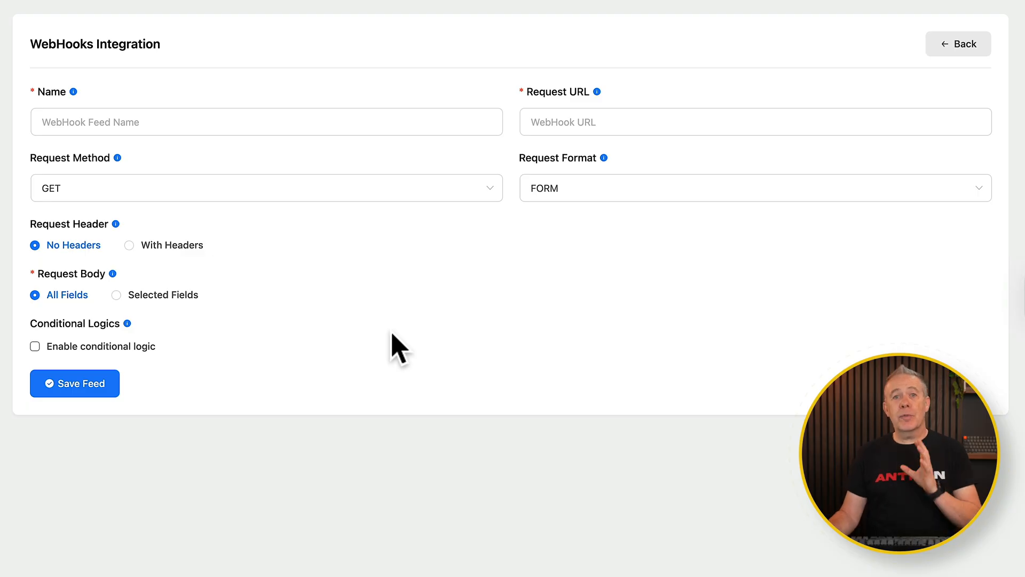
pyautogui.moveTo(186, 180)
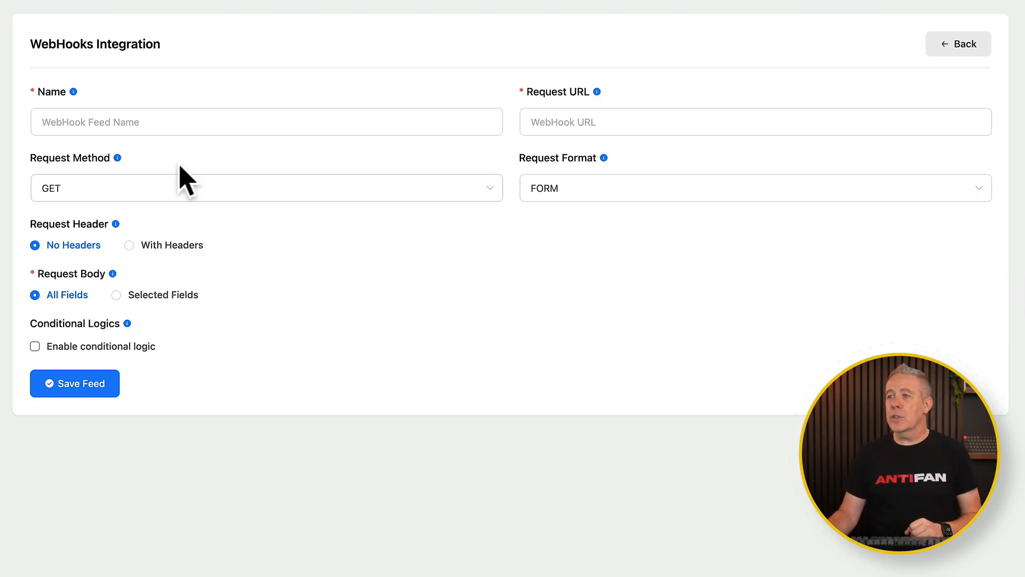
pyautogui.write('Test Webhook Tutorial')
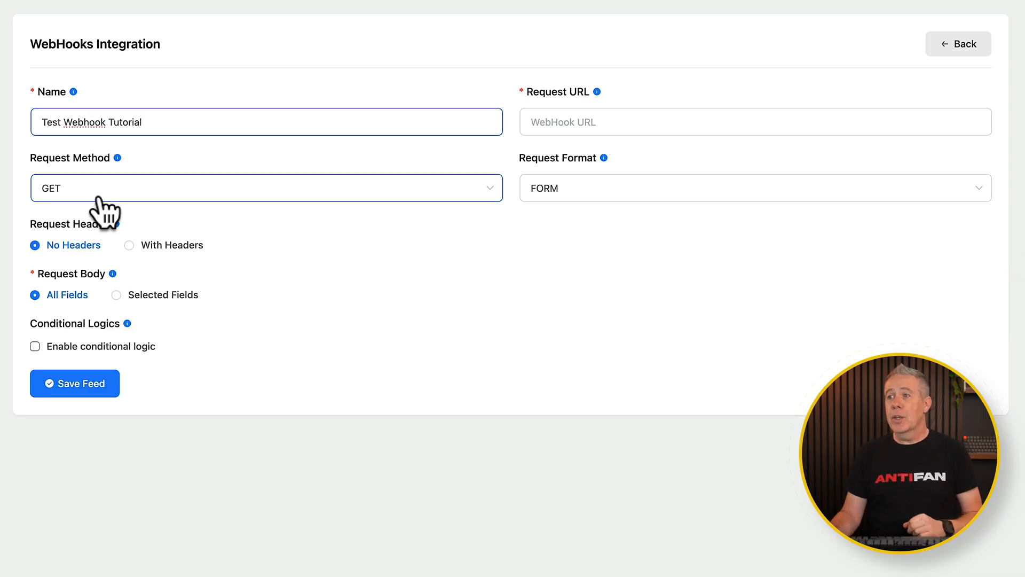
pyautogui.click(265, 188)
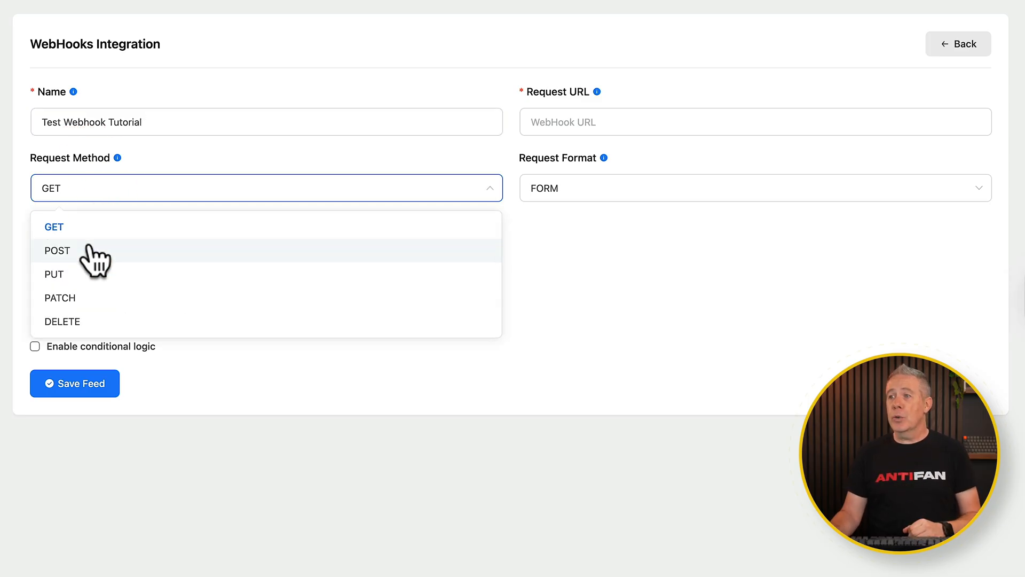
pyautogui.click(58, 250)
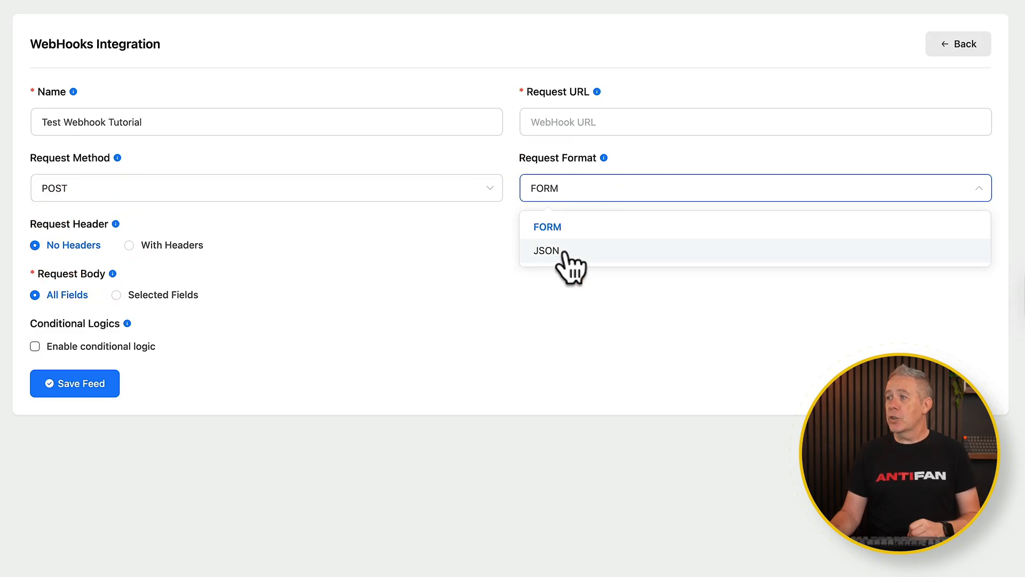
pyautogui.click(546, 250)
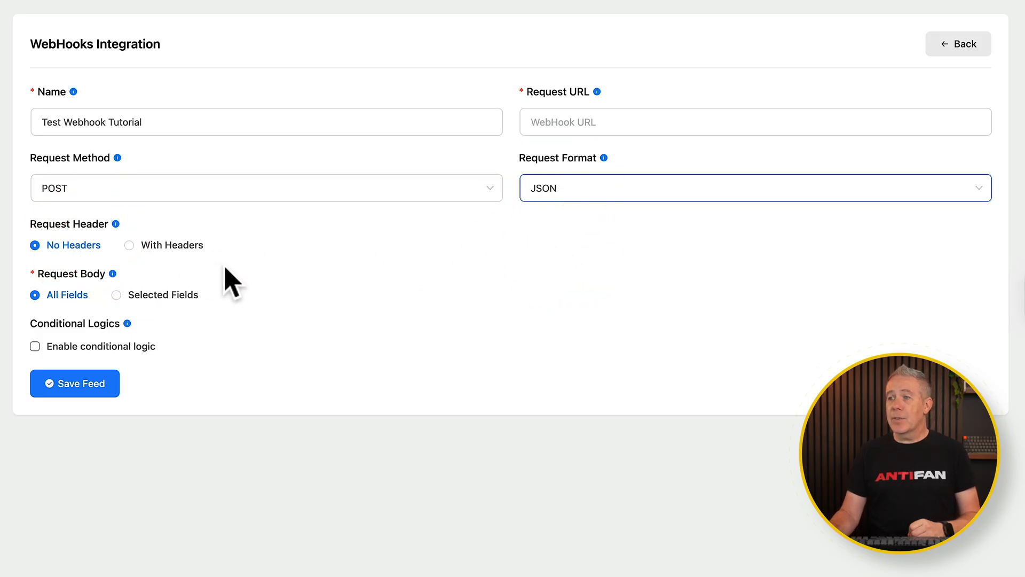
pyautogui.moveTo(198, 275)
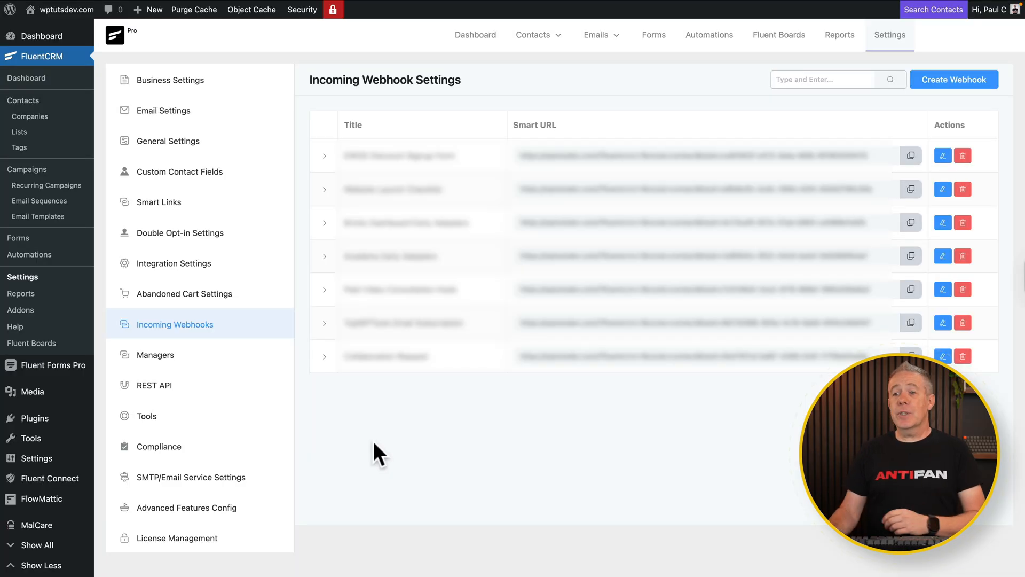
pyautogui.moveTo(59, 79)
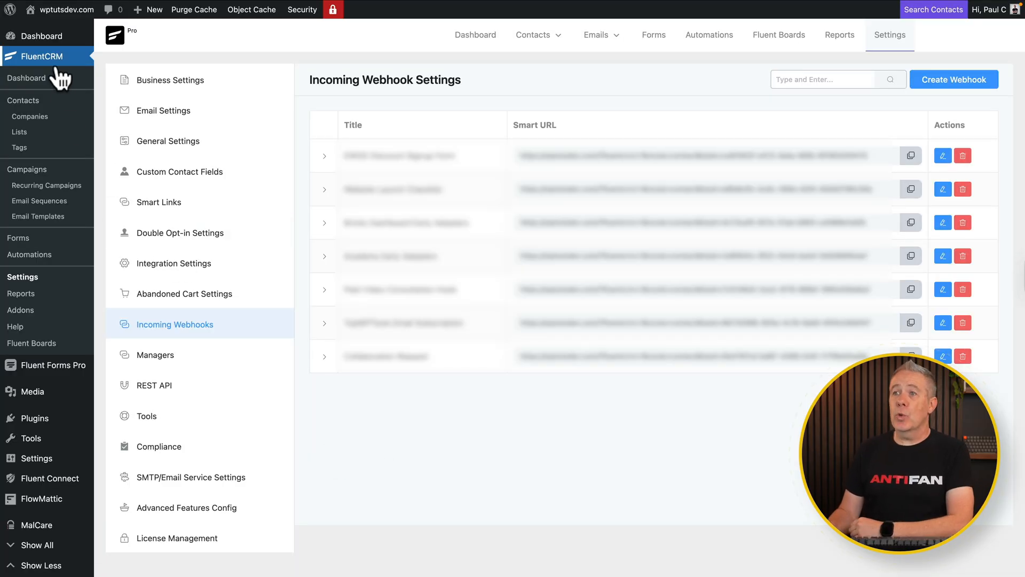
pyautogui.moveTo(24, 277)
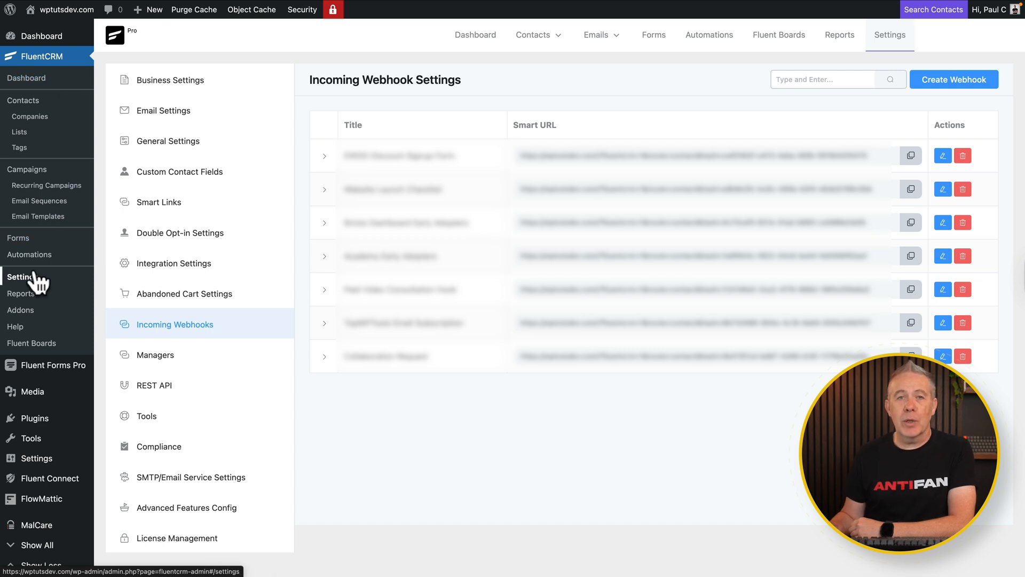
pyautogui.moveTo(553, 444)
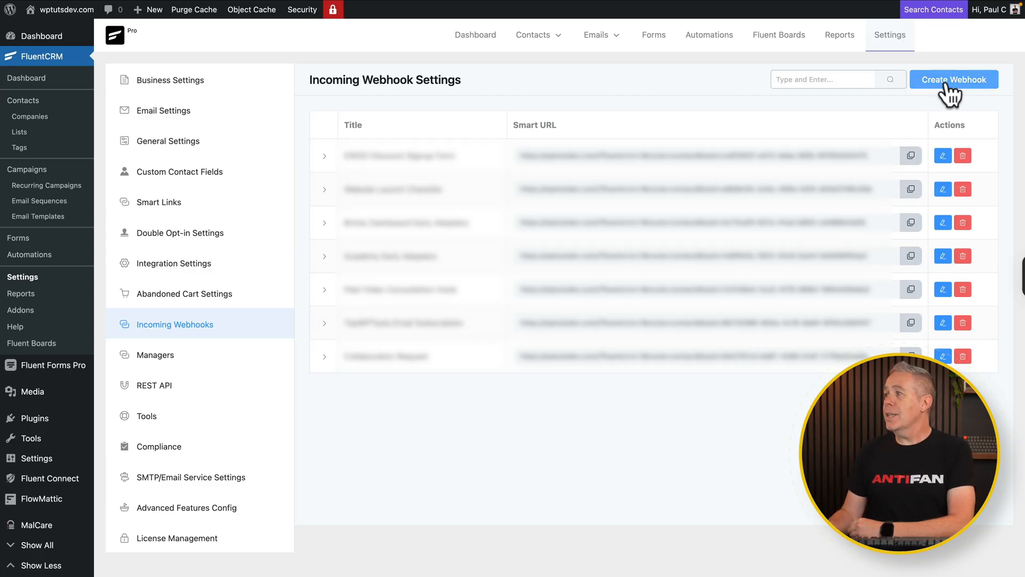
# Create incoming webhook 'Sample Webhook' with the EWDD Web 25% tag and Subscribed status
pyautogui.click(953, 79)
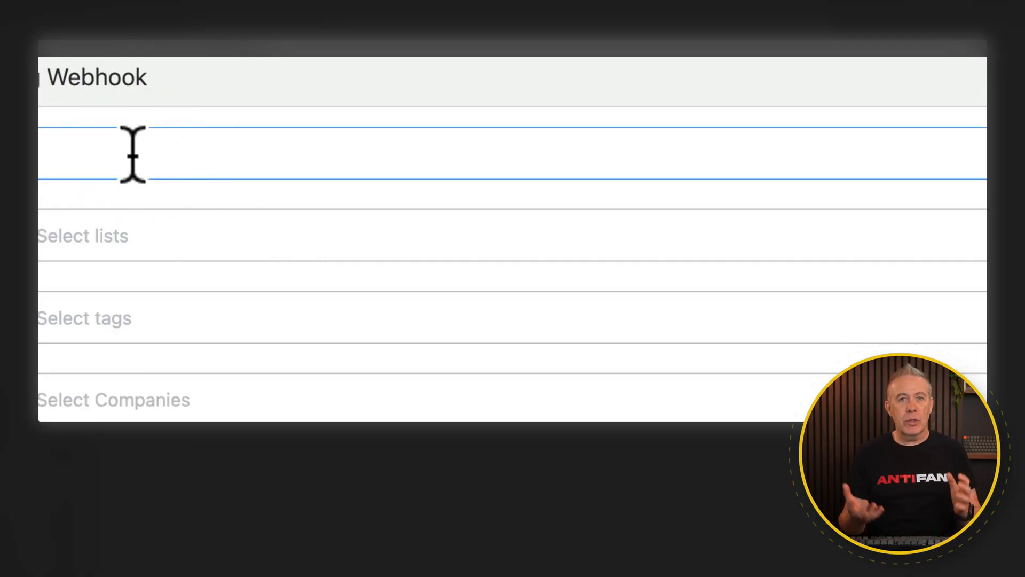
pyautogui.write('Sample Webhook')
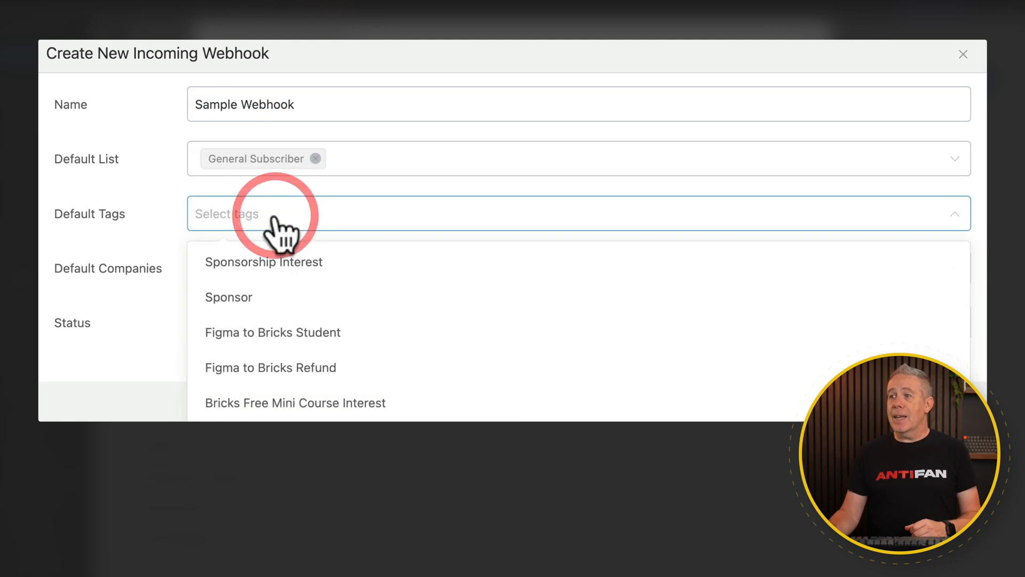
pyautogui.scroll(-3)
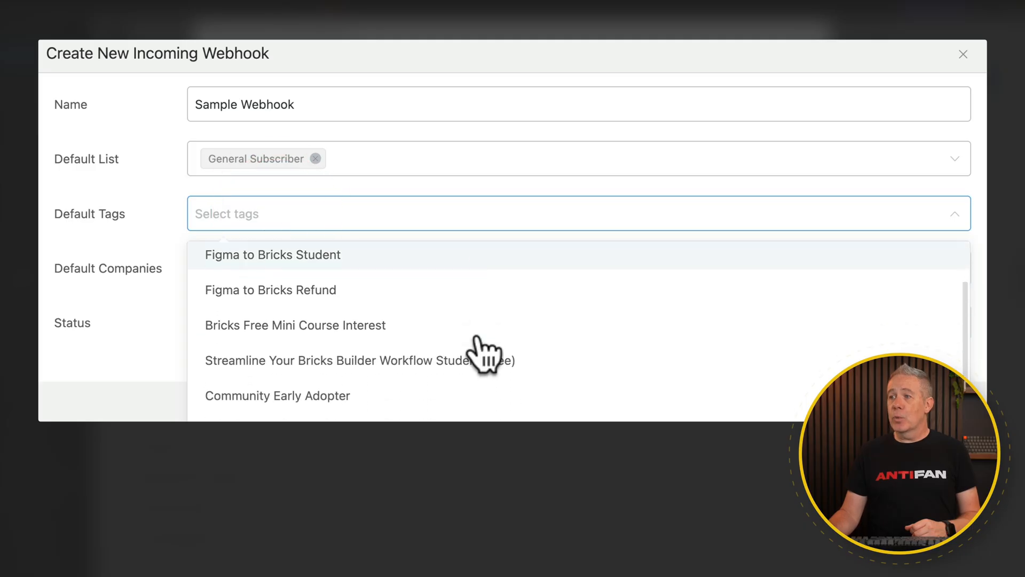
pyautogui.click(256, 380)
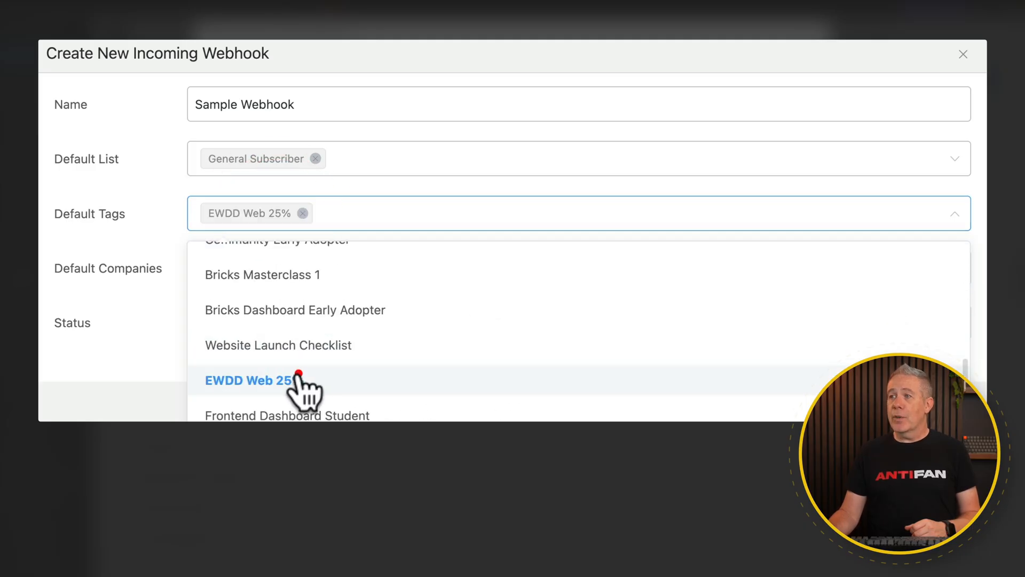
pyautogui.click(250, 379)
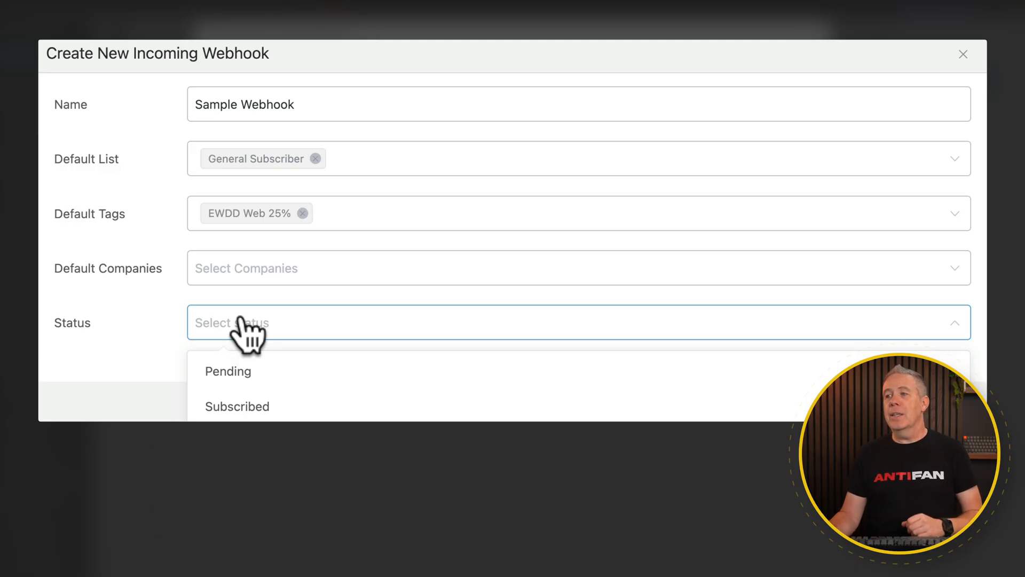
pyautogui.click(237, 406)
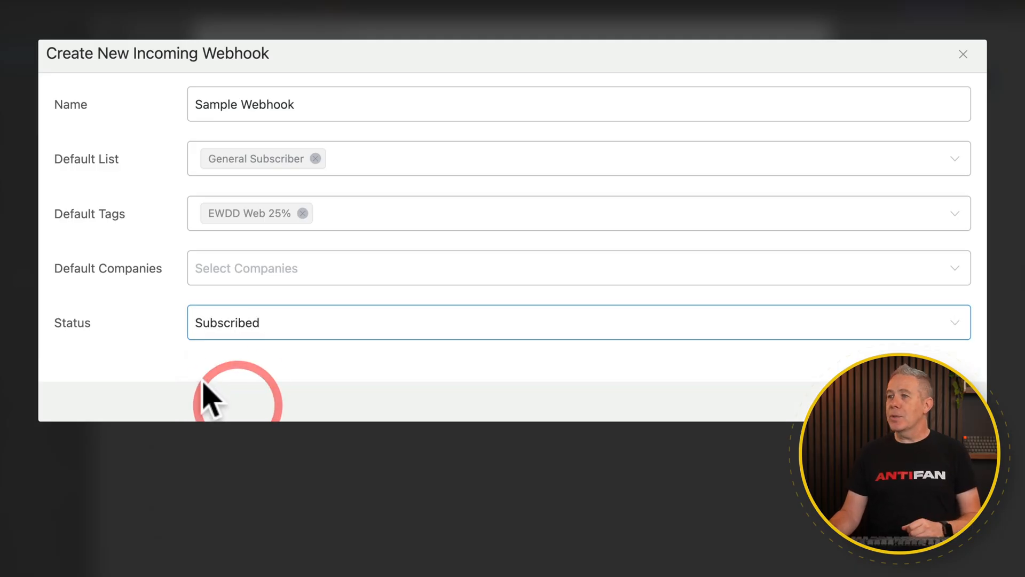
pyautogui.moveTo(635, 417)
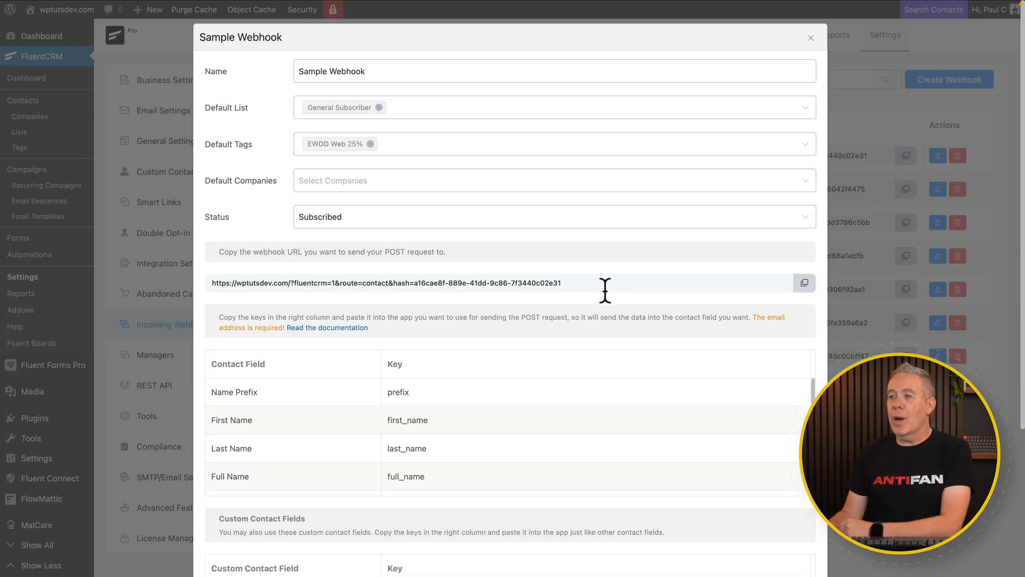
pyautogui.moveTo(765, 290)
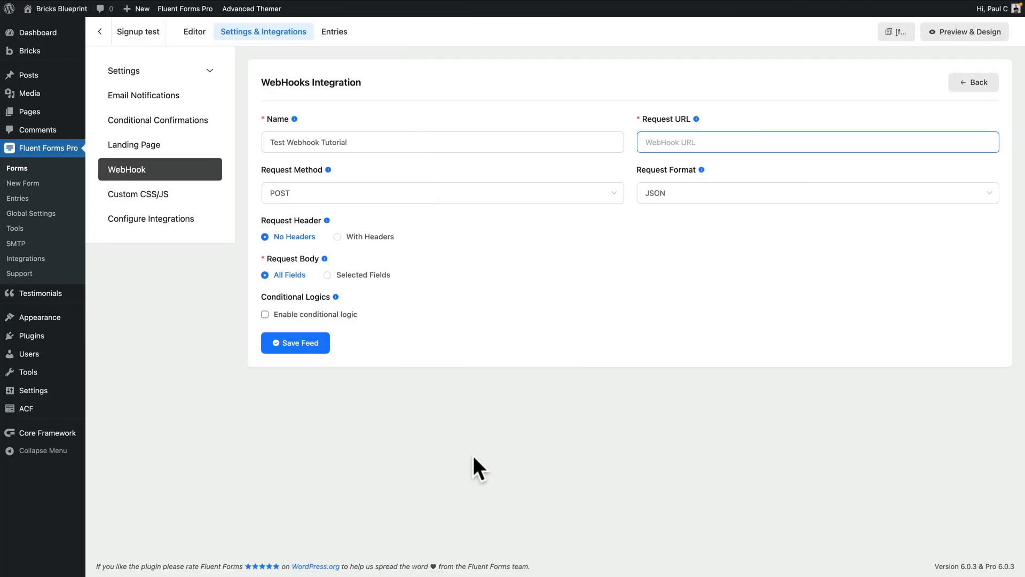
pyautogui.moveTo(577, 383)
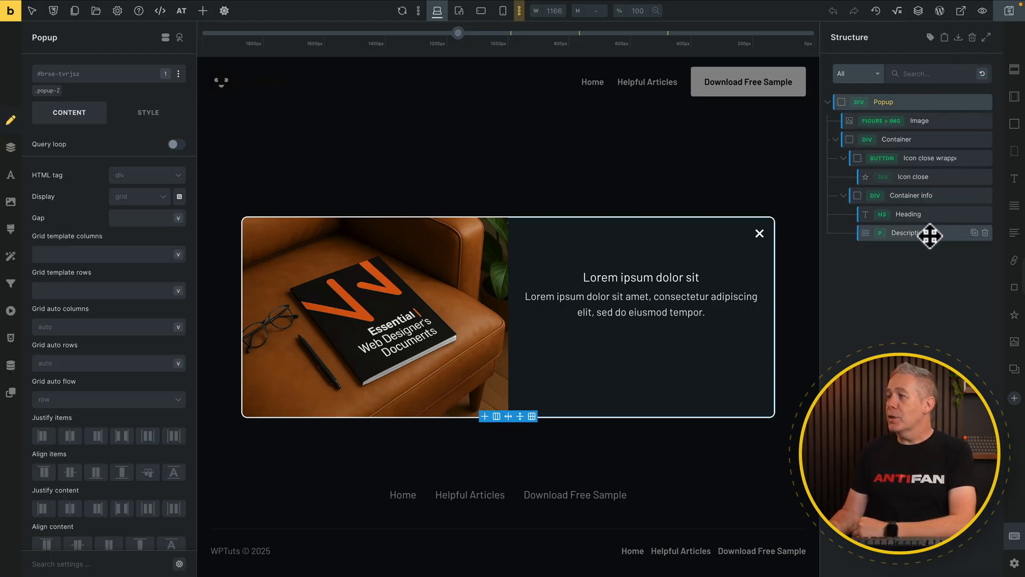
# Add a Shortcode element to the popup containing [fluentform id="5"]
pyautogui.click(908, 233)
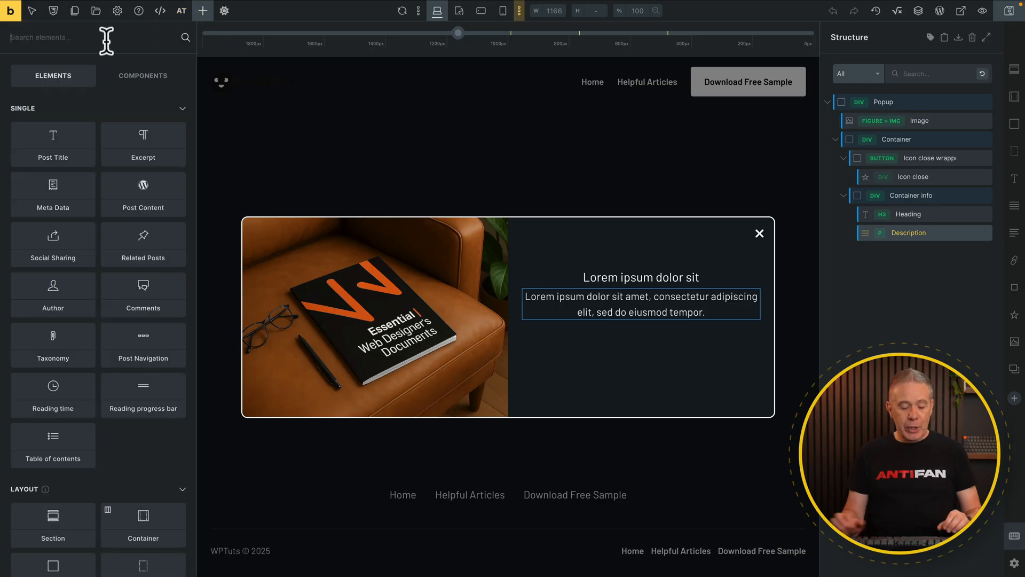
pyautogui.write('short')
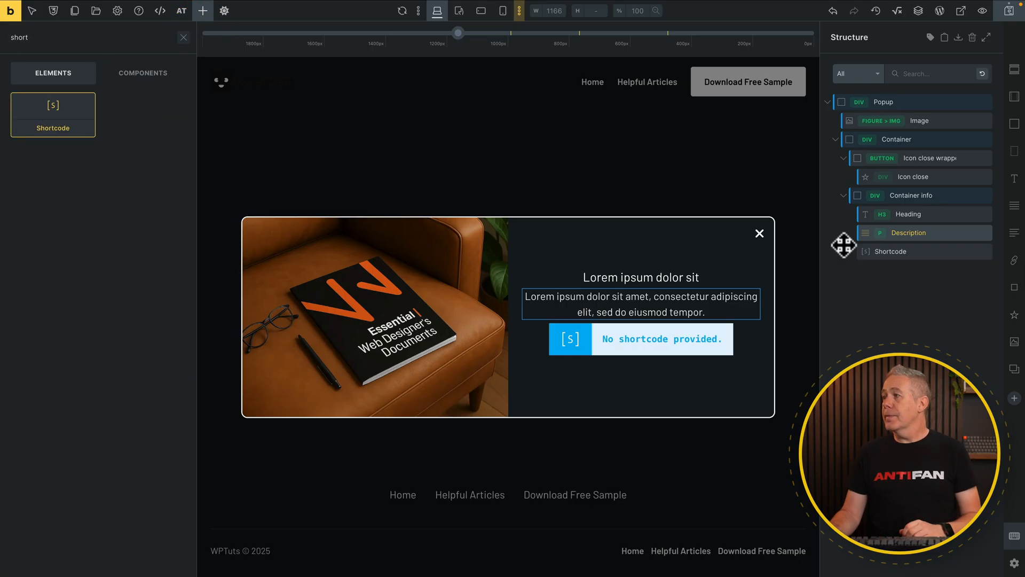
pyautogui.click(889, 251)
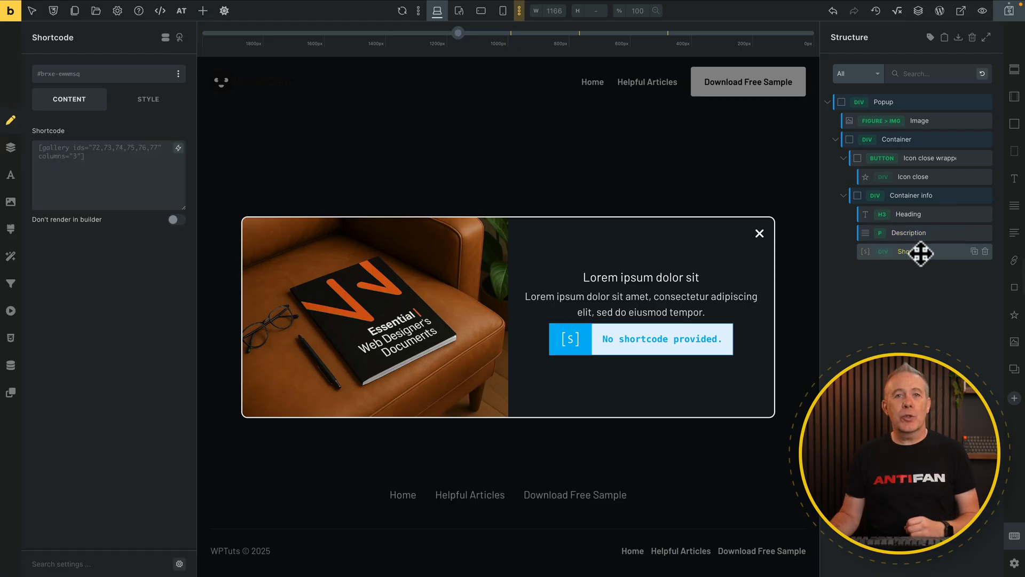
pyautogui.moveTo(240, 12)
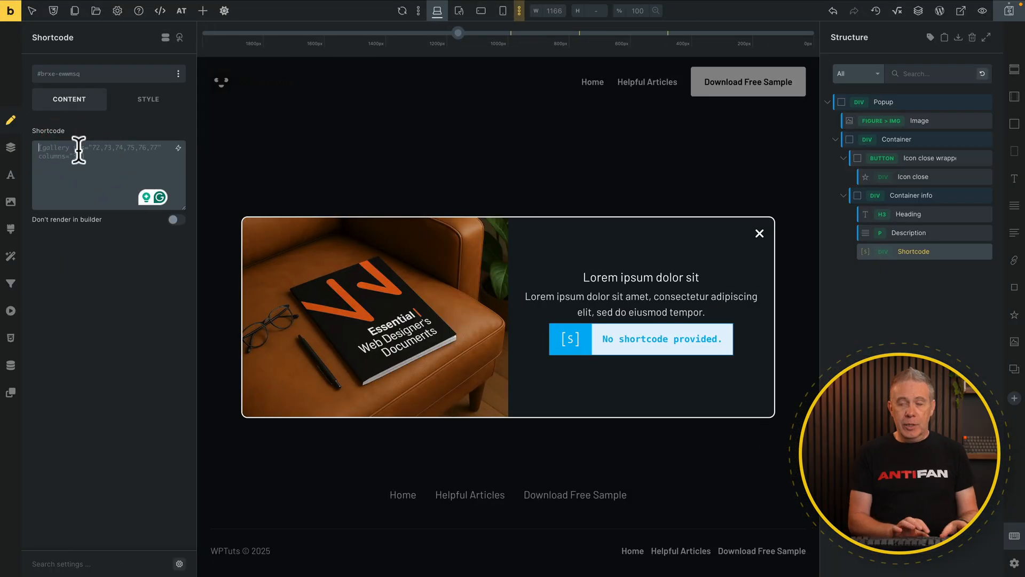
pyautogui.write('[fluentform id="5"]')
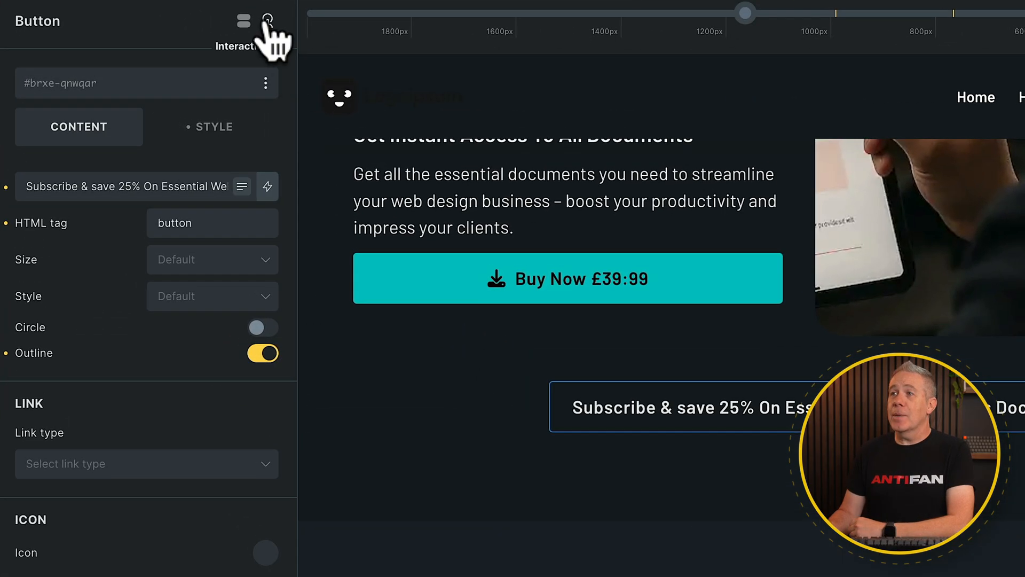
# Add a Click interaction to the button that shows the Popup – Save 25 template
pyautogui.click(266, 21)
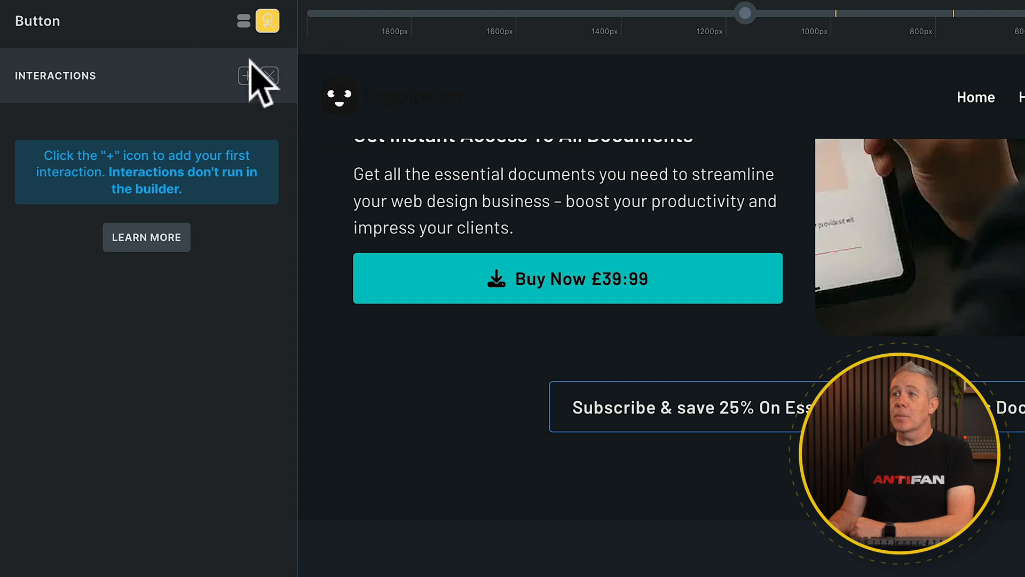
pyautogui.click(225, 76)
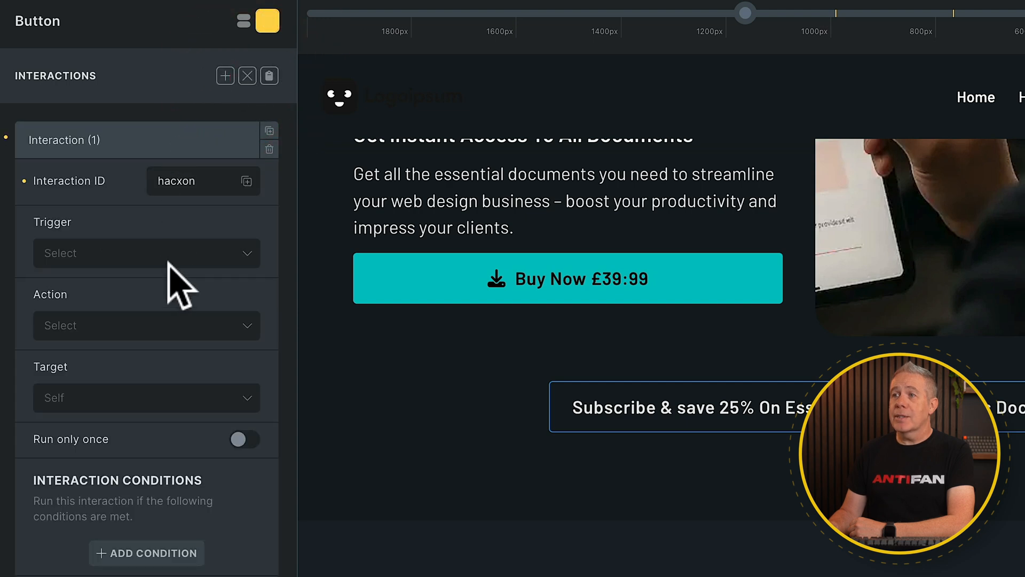
pyautogui.click(146, 253)
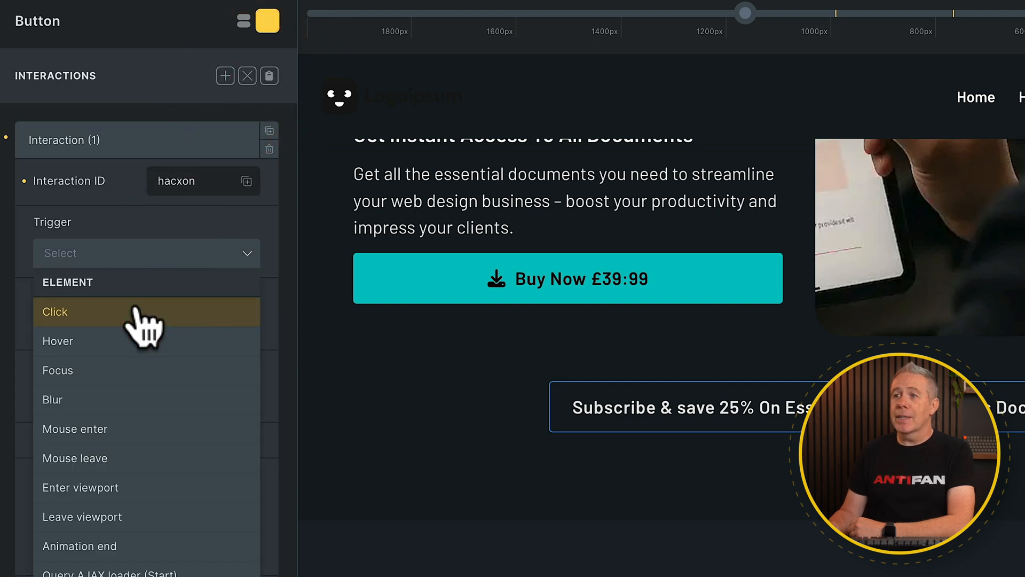
pyautogui.click(55, 311)
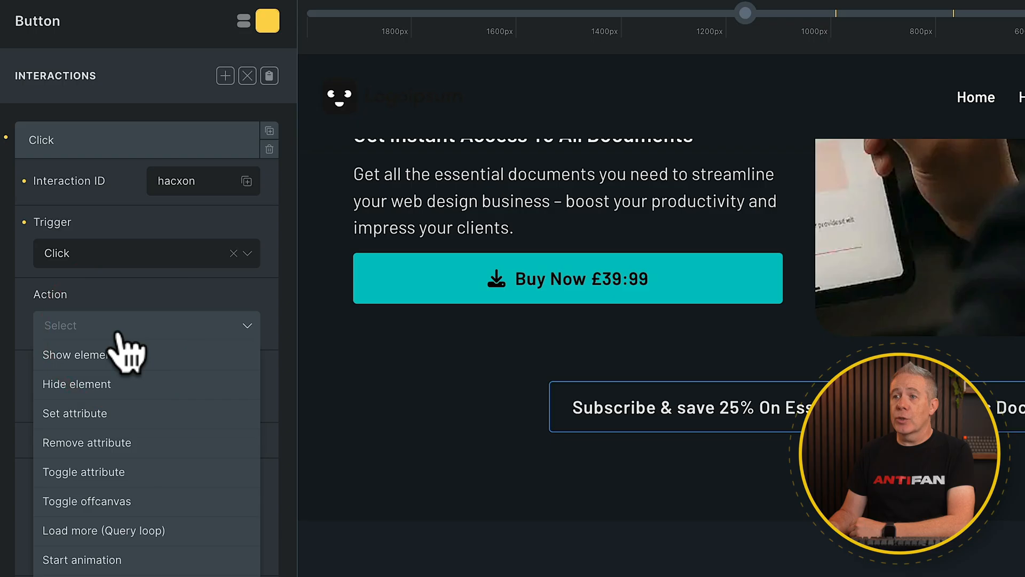
pyautogui.click(76, 355)
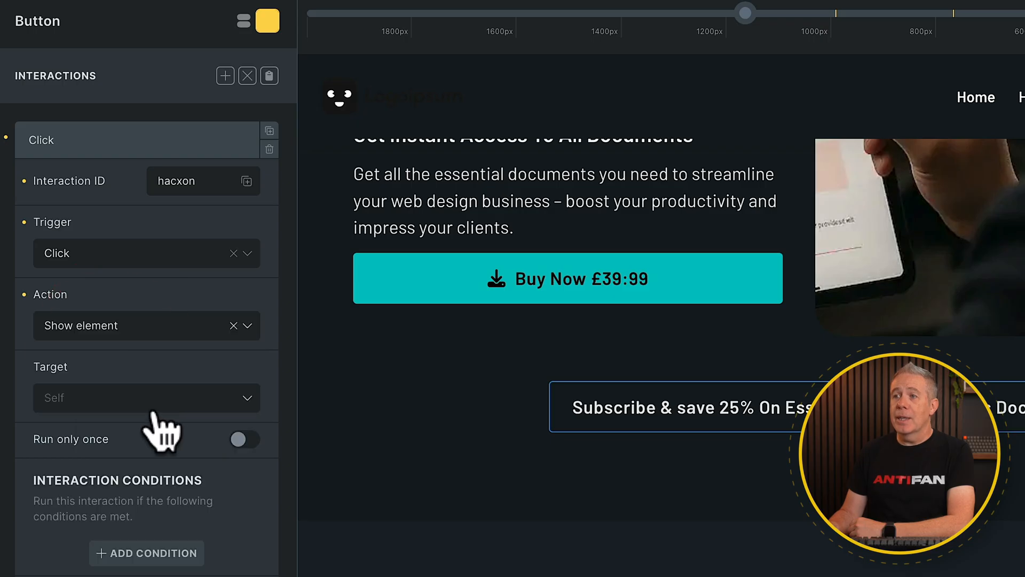
pyautogui.click(147, 397)
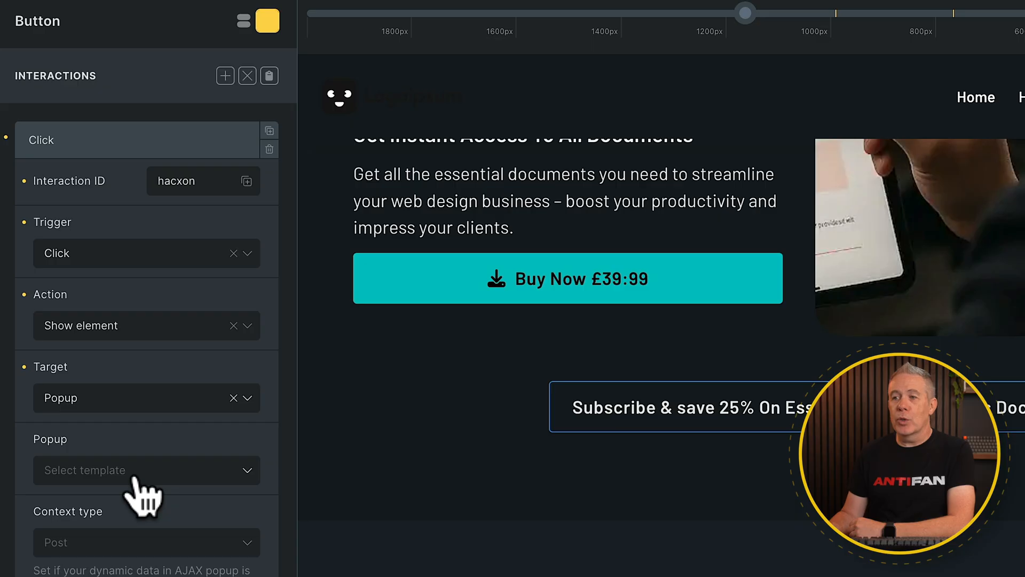
pyautogui.click(146, 469)
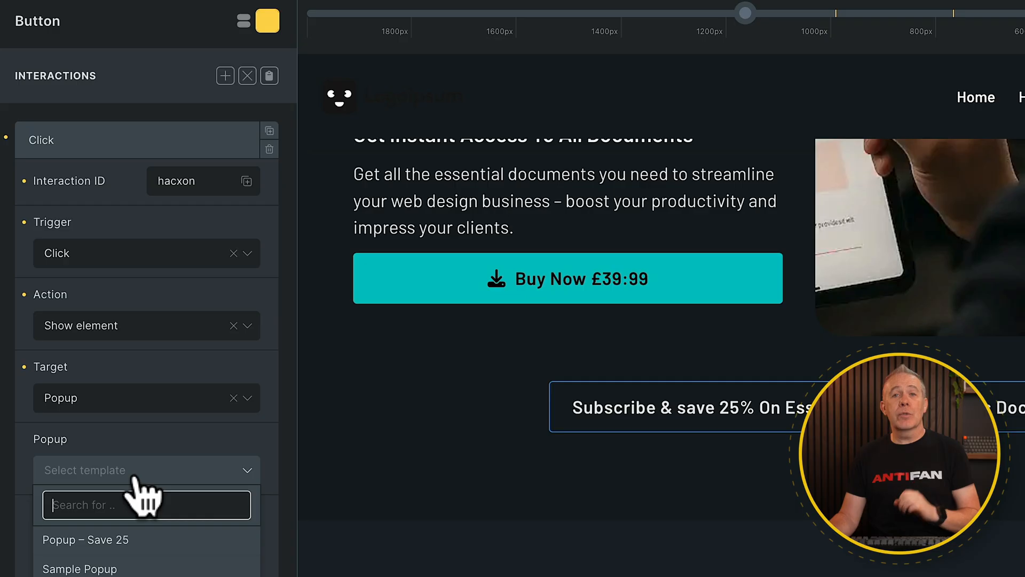
pyautogui.click(84, 539)
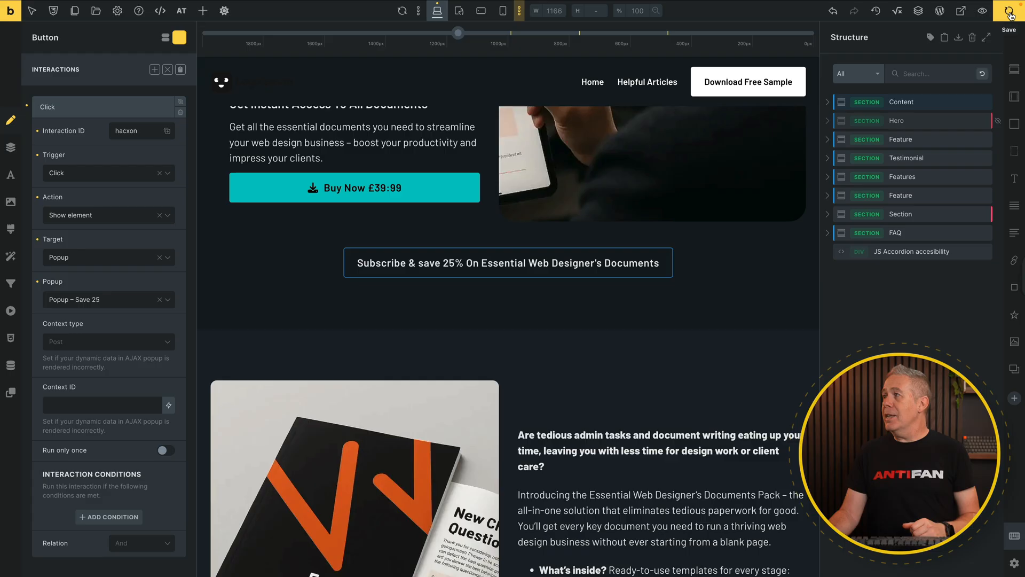
# Save the page, then submit the popup signup form with a first name and email
pyautogui.click(1009, 13)
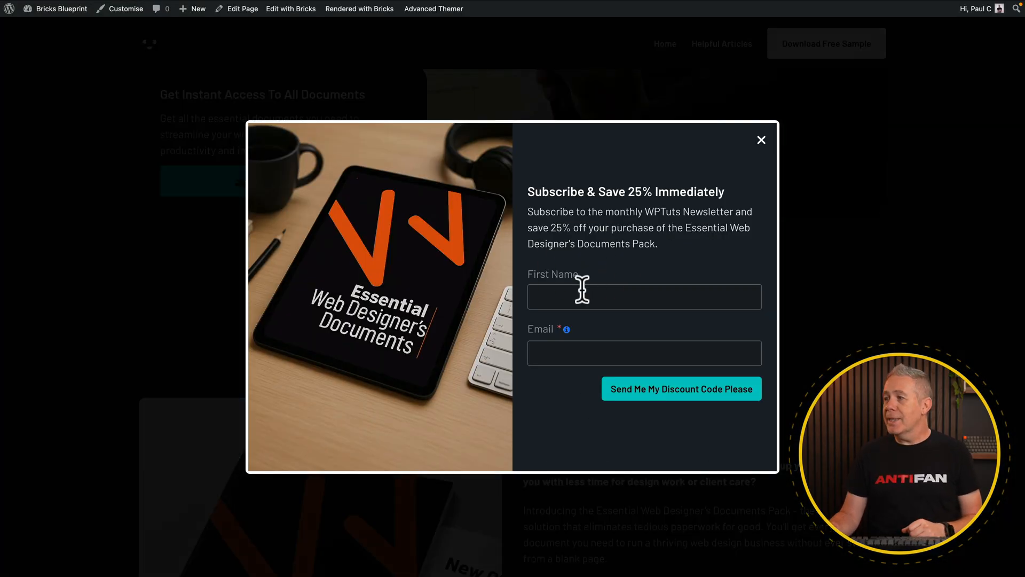
pyautogui.click(643, 296)
pyautogui.write('Paul')
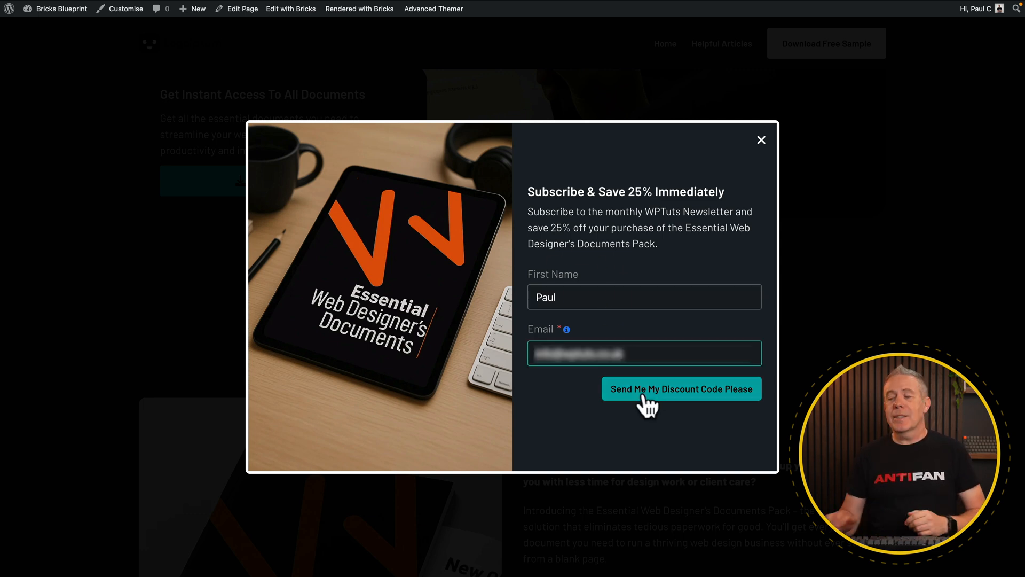
pyautogui.click(680, 388)
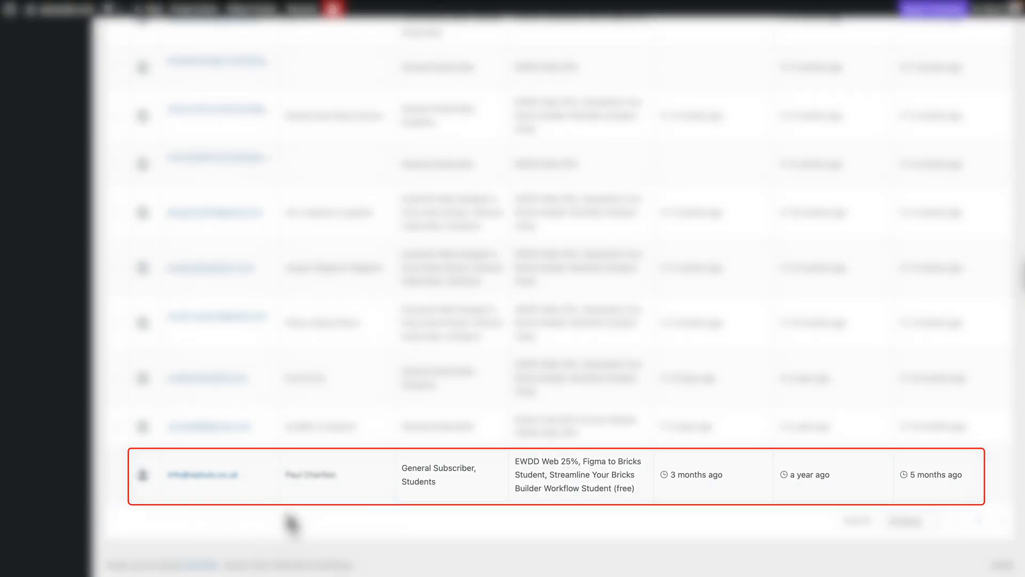
# Open the EWDD Web 25% Code Sequence automation from the list
pyautogui.doubleClick(547, 461)
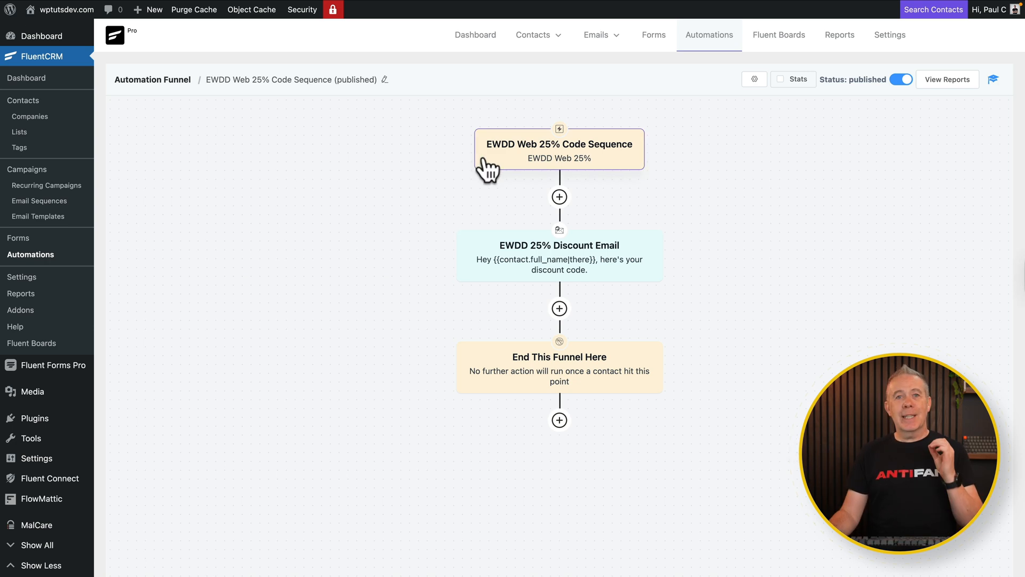
# Inspect the Tag Applied trigger and the Send Custom Email step without changing them
pyautogui.click(559, 149)
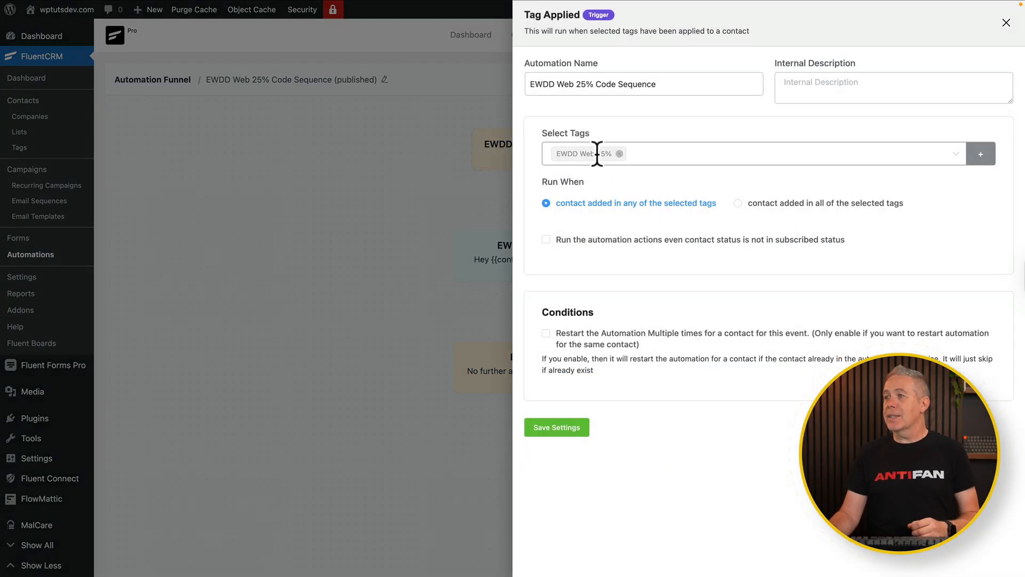
pyautogui.moveTo(455, 222)
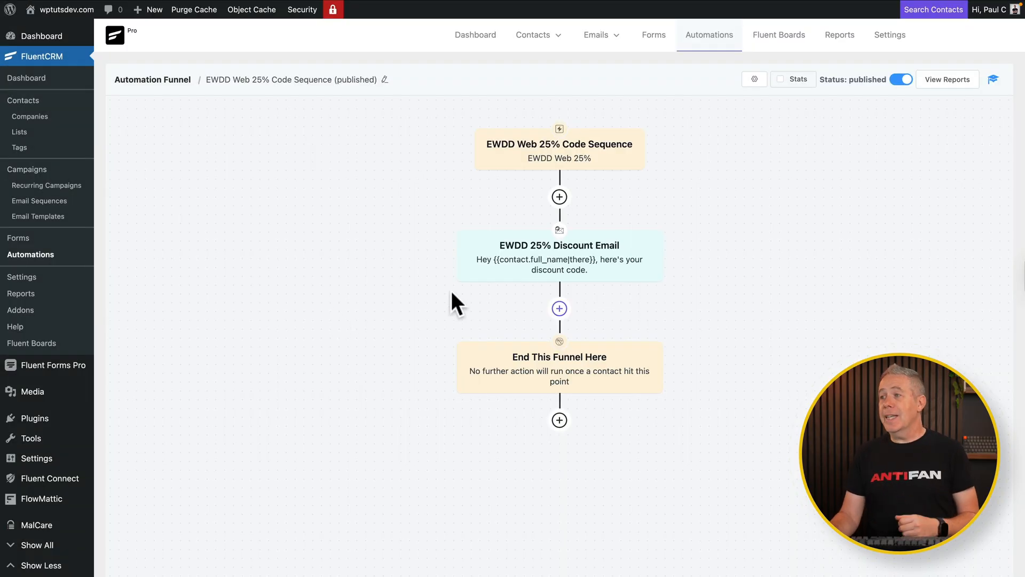
pyautogui.click(559, 255)
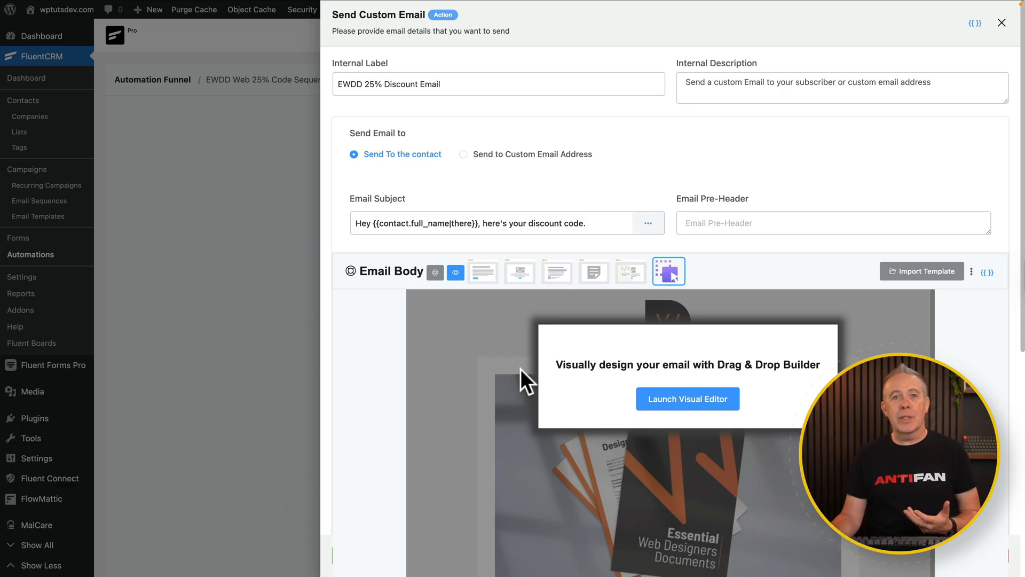
pyautogui.click(1001, 22)
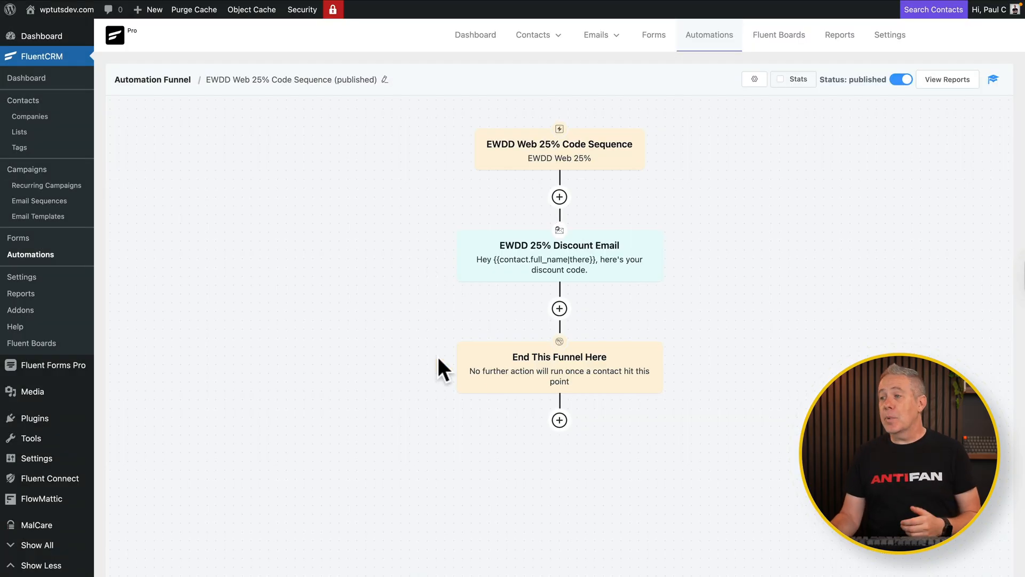
pyautogui.moveTo(556, 379)
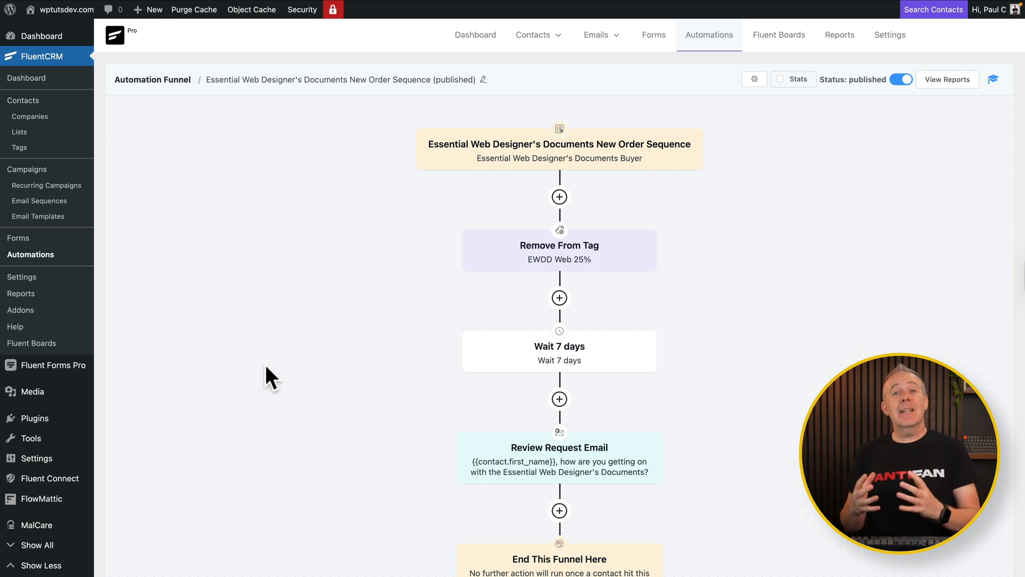
pyautogui.click(532, 35)
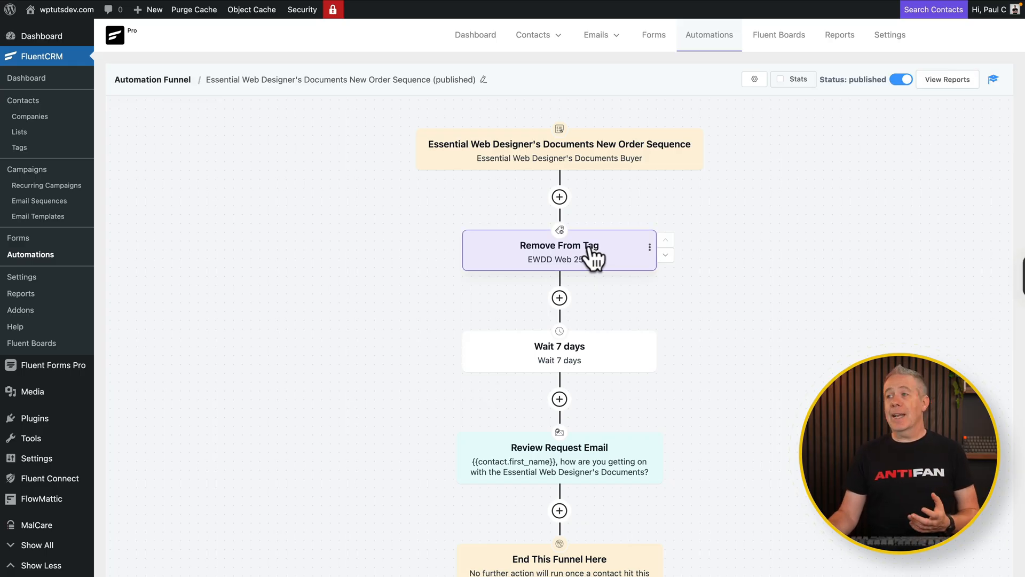
pyautogui.click(559, 251)
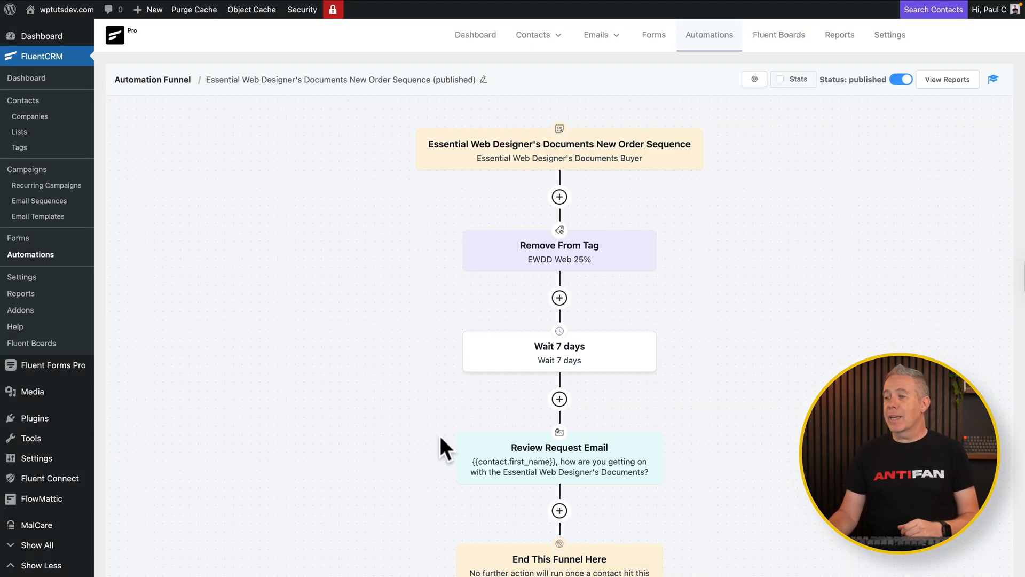
pyautogui.scroll(-3)
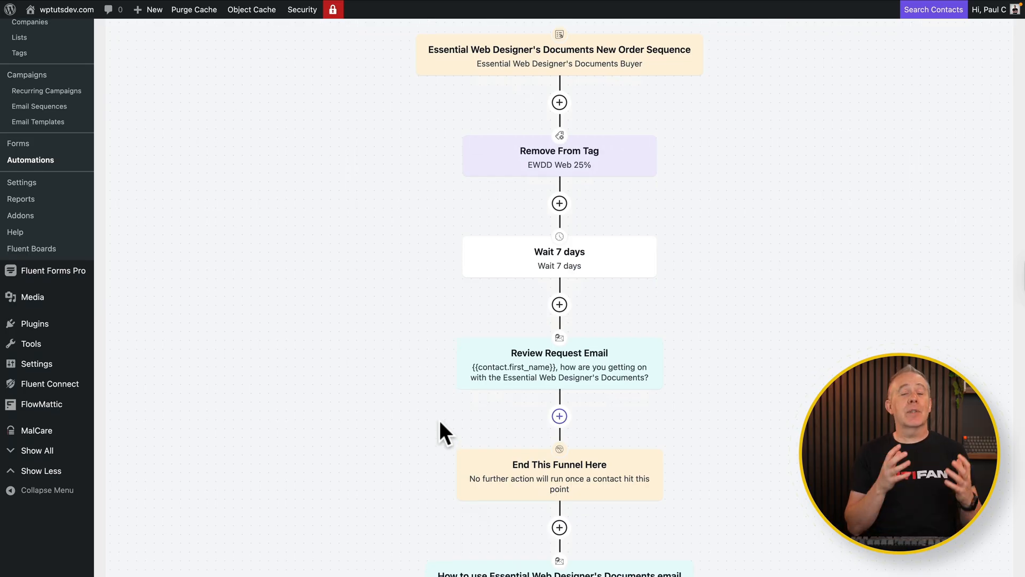
pyautogui.scroll(-3)
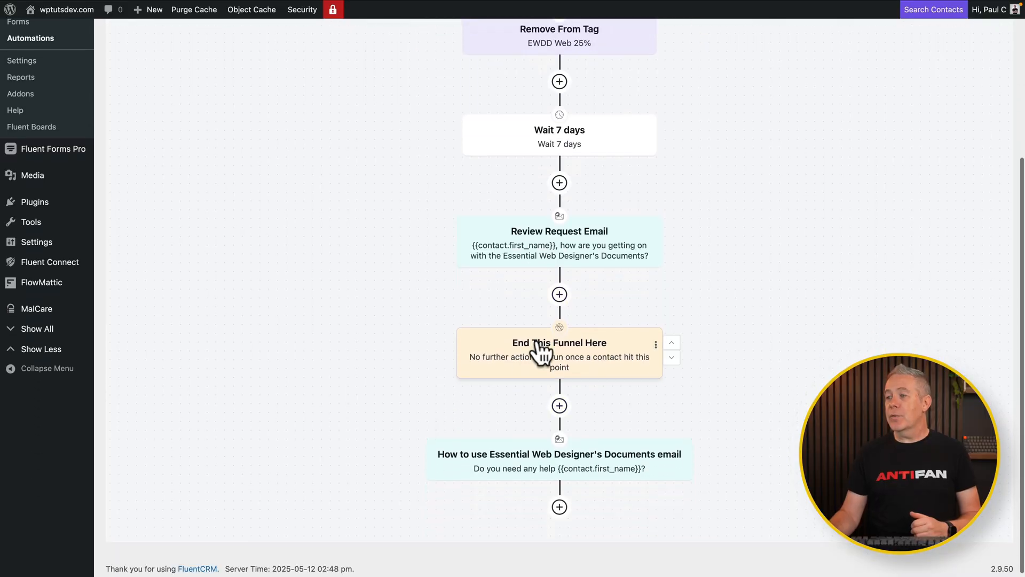